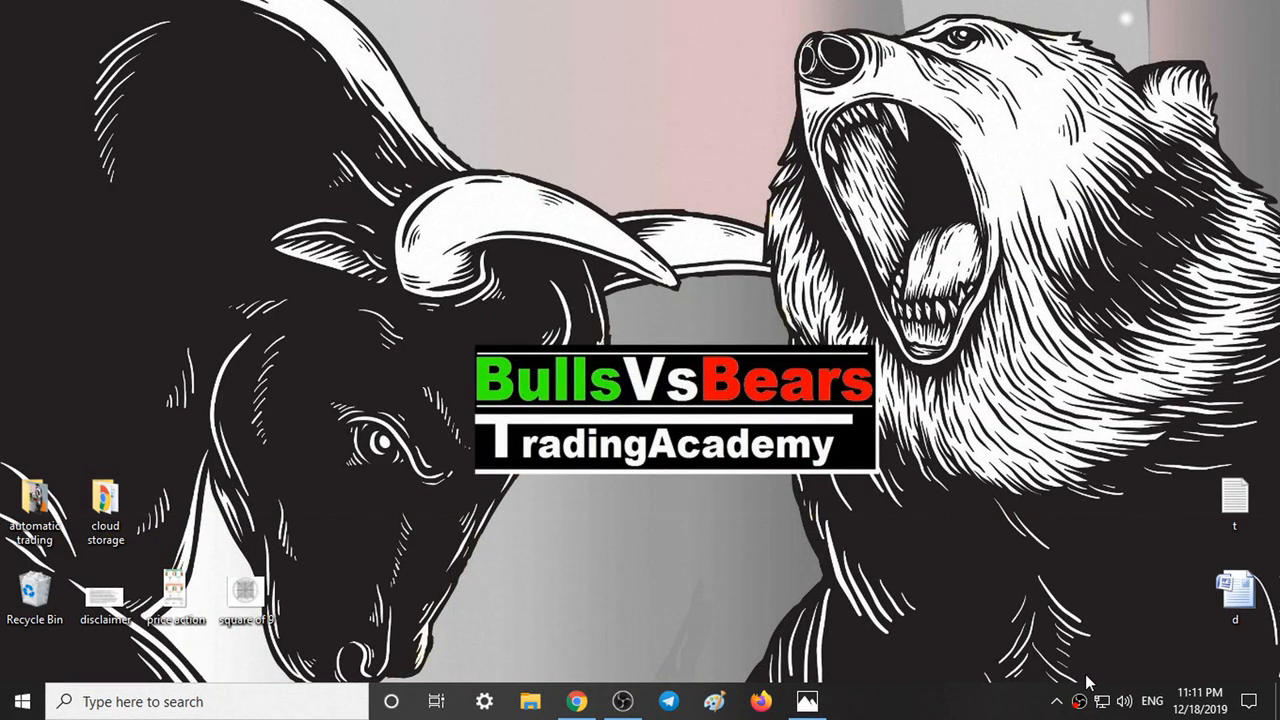
{"action": "mouse_move", "coordinate": [1020, 656]}
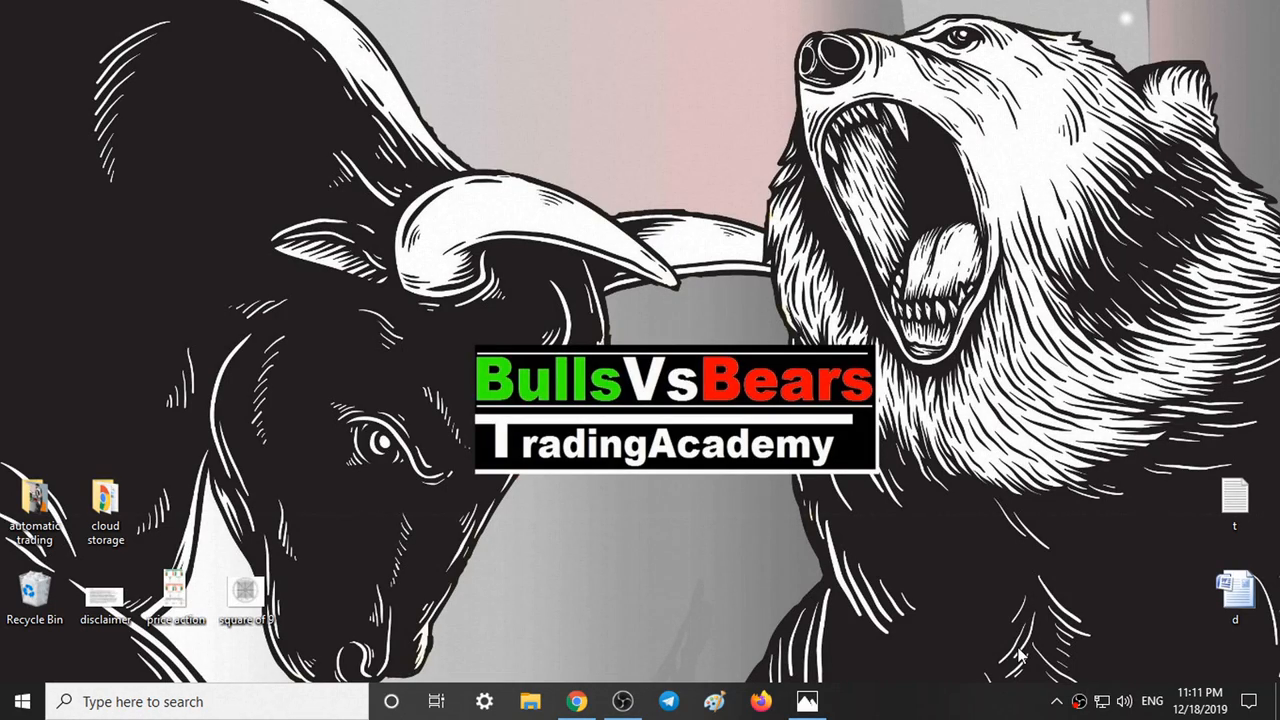
{"action": "mouse_move", "coordinate": [624, 664]}
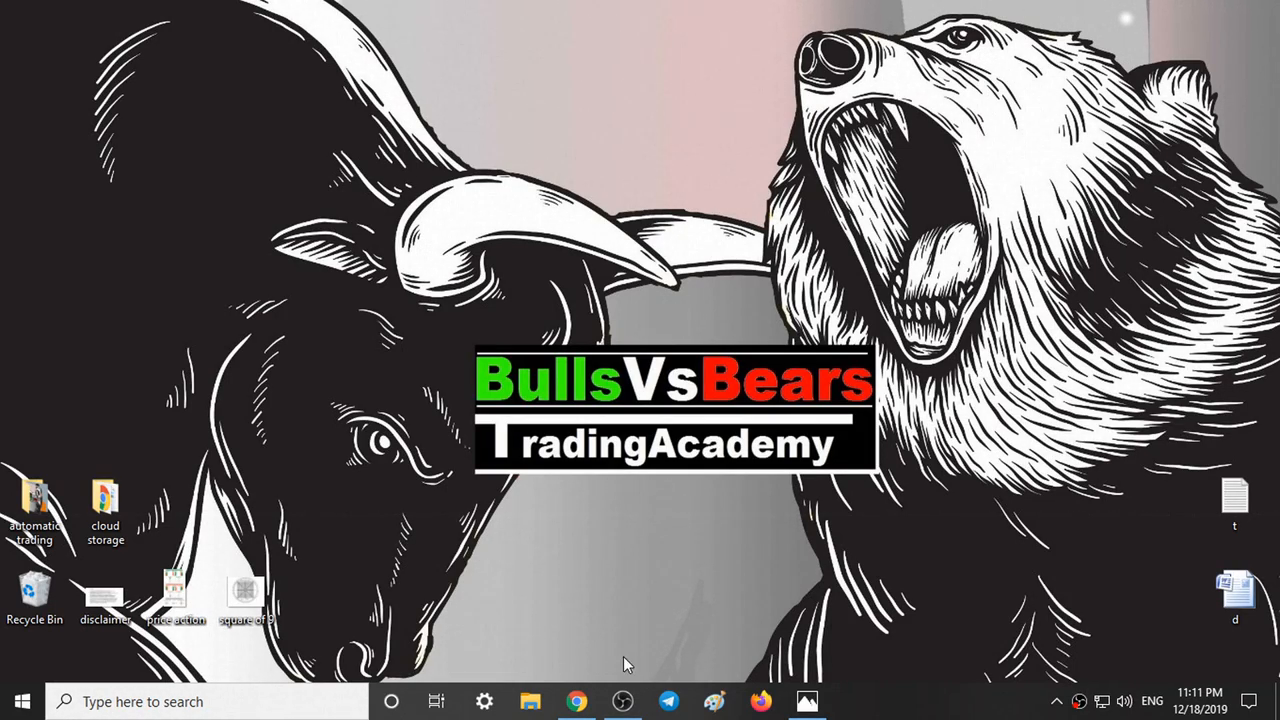
{"action": "mouse_move", "coordinate": [620, 680]}
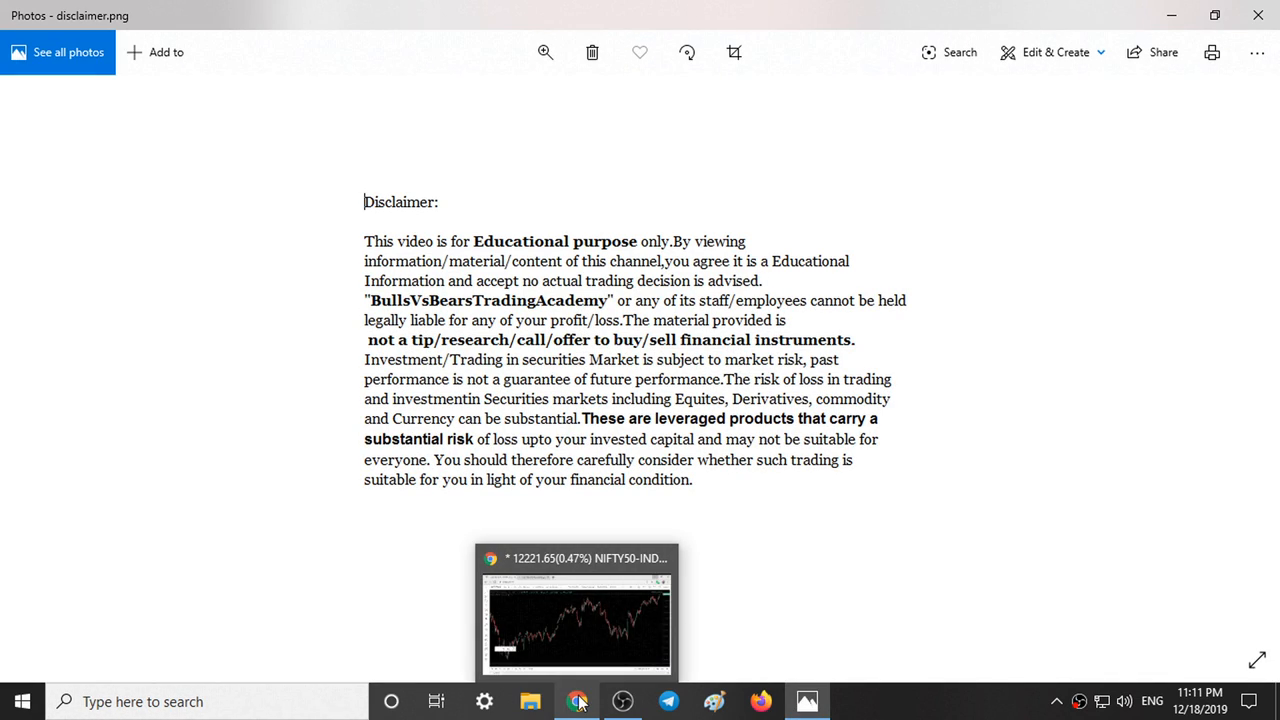
Step: Bring the Chrome window with the Fyers NIFTY 50 chart to the front
{"action": "left_click", "coordinate": [578, 700]}
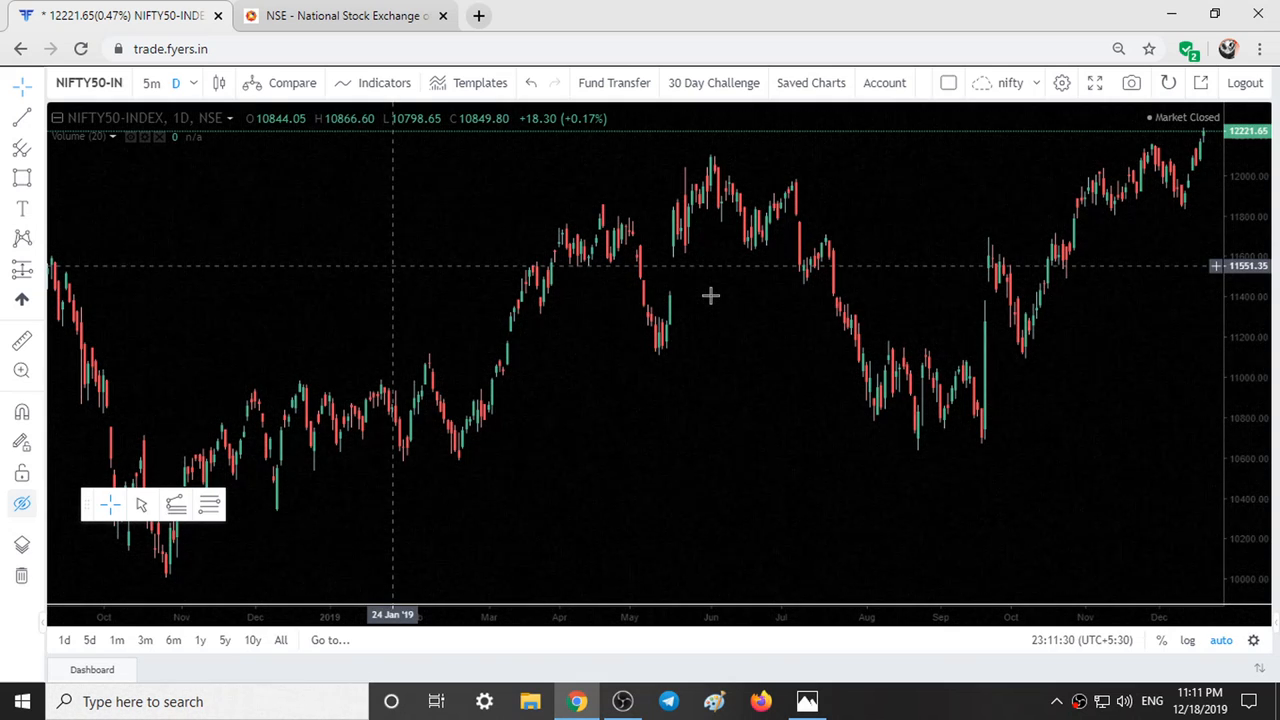
{"action": "mouse_move", "coordinate": [716, 164]}
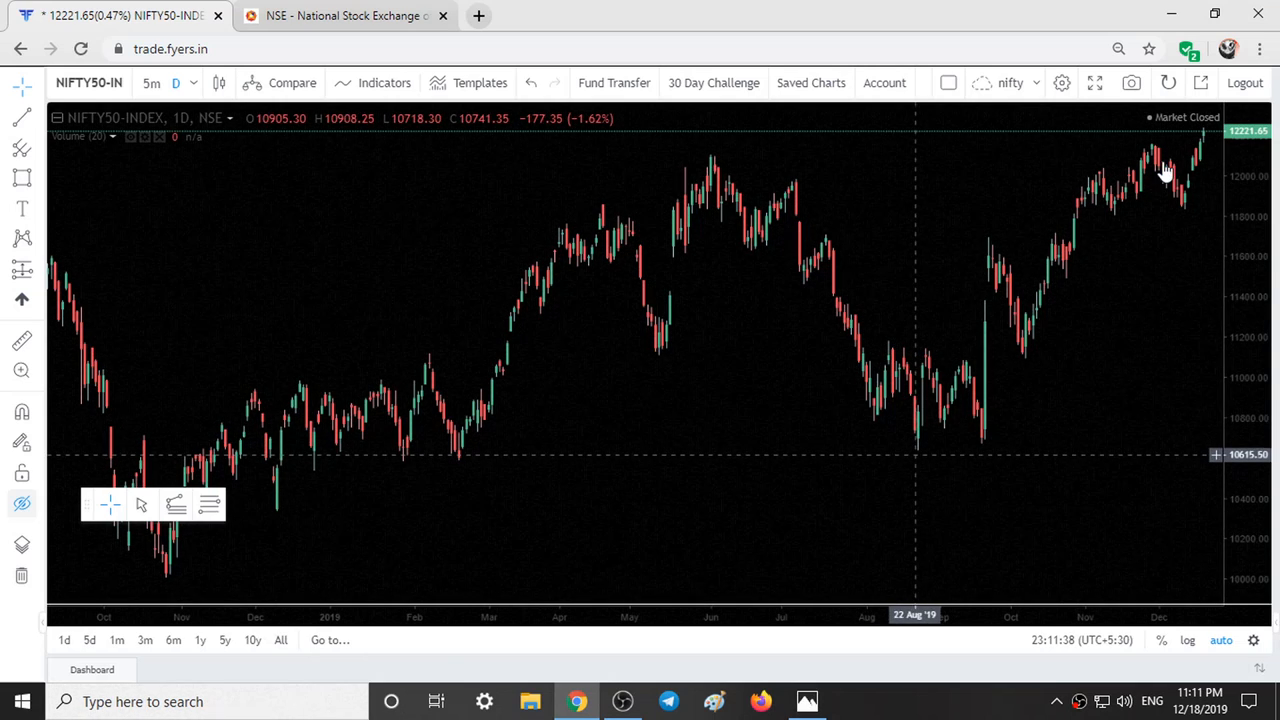
{"action": "mouse_move", "coordinate": [1156, 156]}
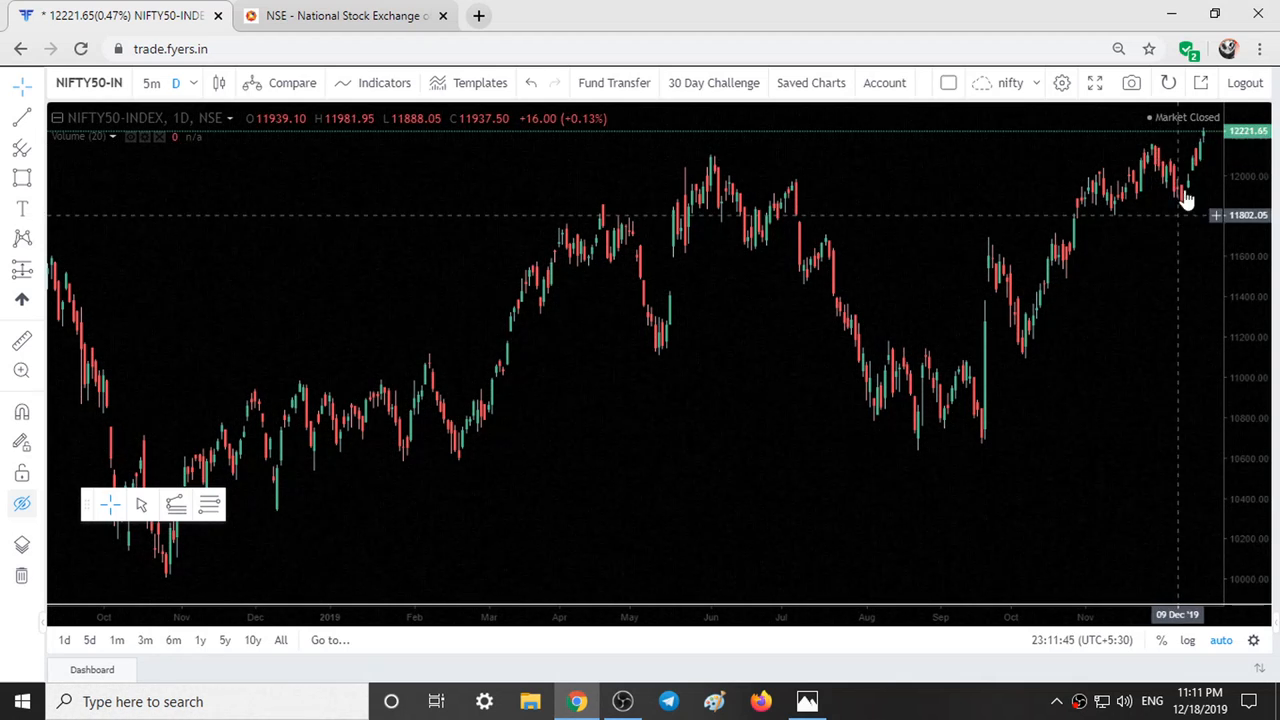
{"action": "mouse_move", "coordinate": [1144, 144]}
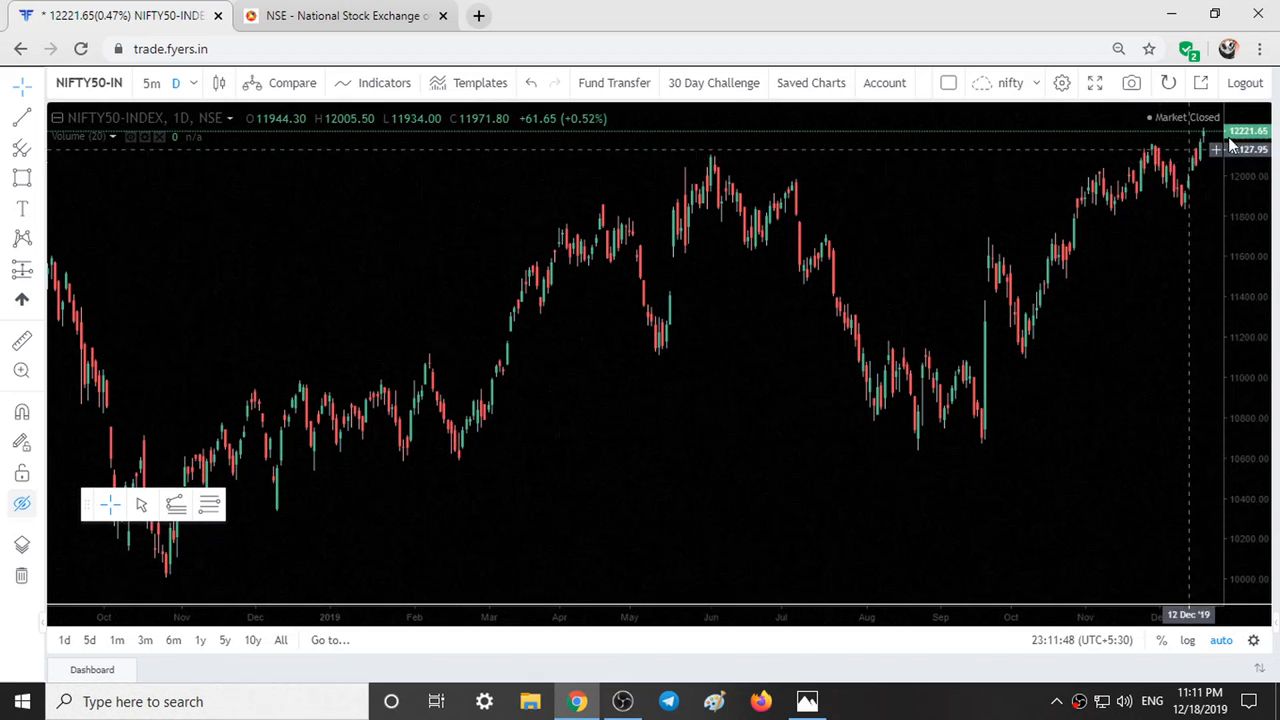
{"action": "mouse_move", "coordinate": [1050, 214]}
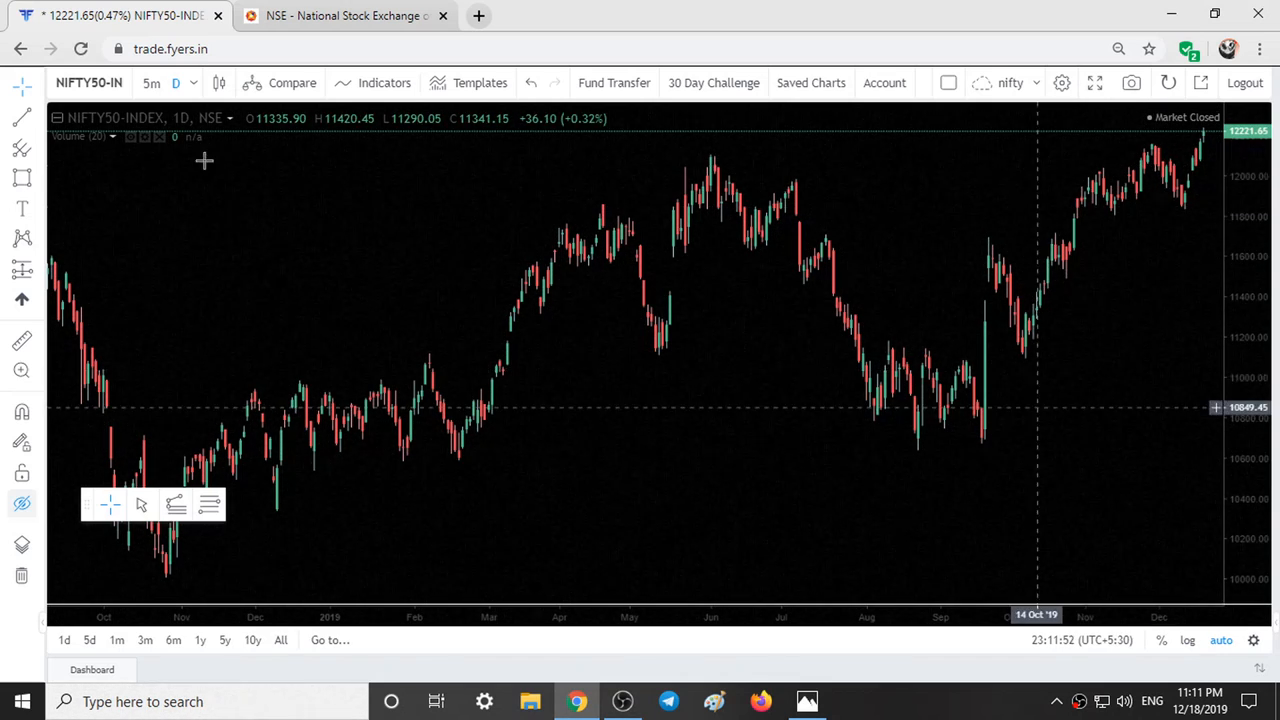
{"action": "mouse_move", "coordinate": [696, 176]}
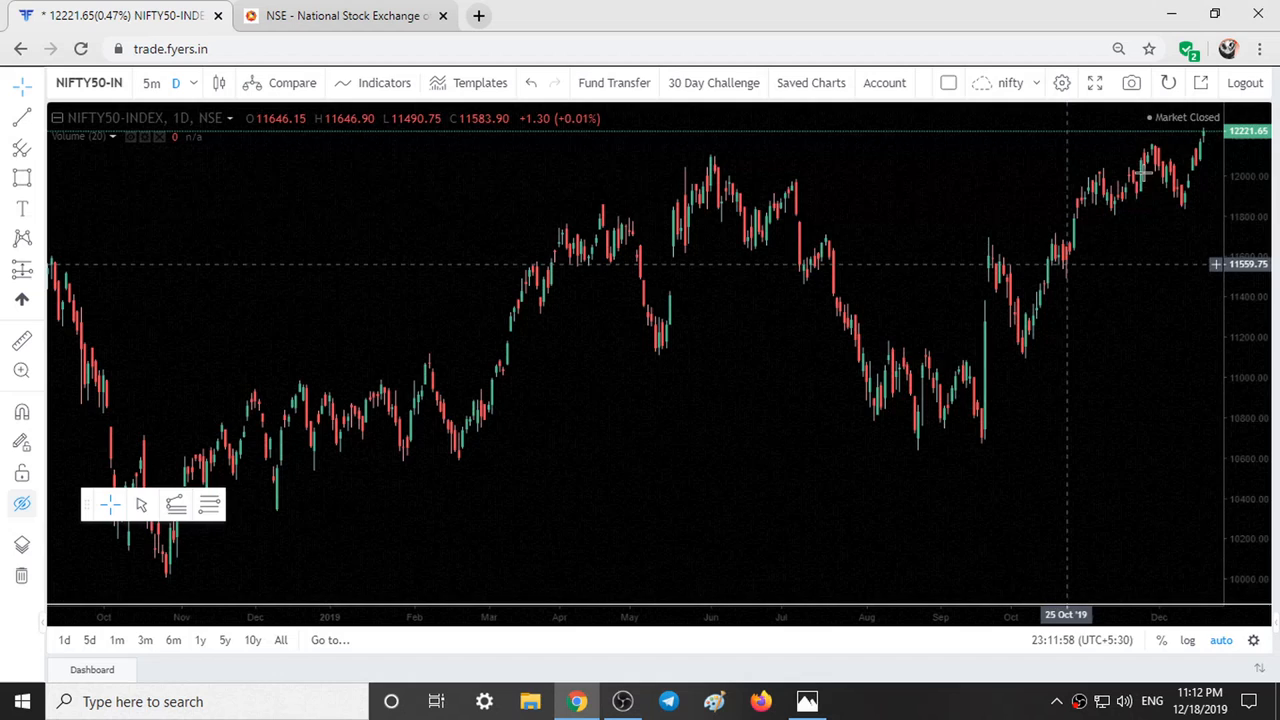
{"action": "mouse_move", "coordinate": [1150, 160]}
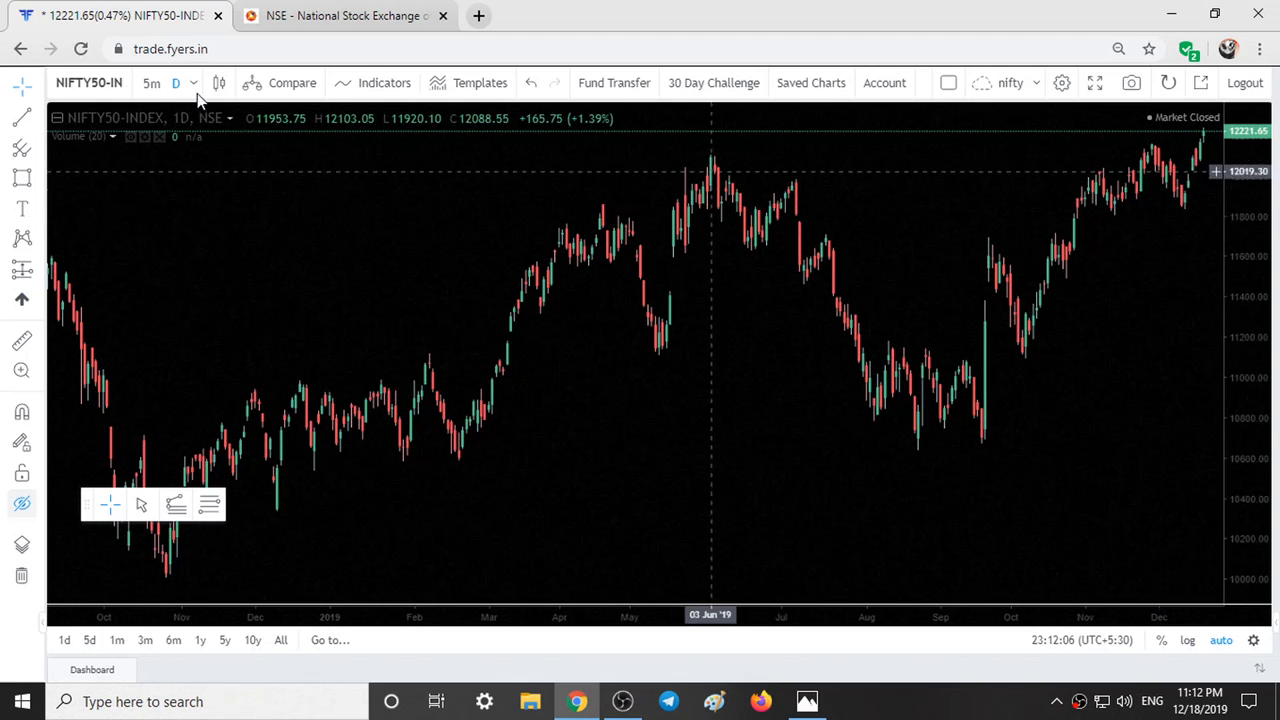
Step: Switch the NIFTY 50 chart to 15-minute candles with space on the right, then go to the NSE page
{"action": "left_click", "coordinate": [176, 84]}
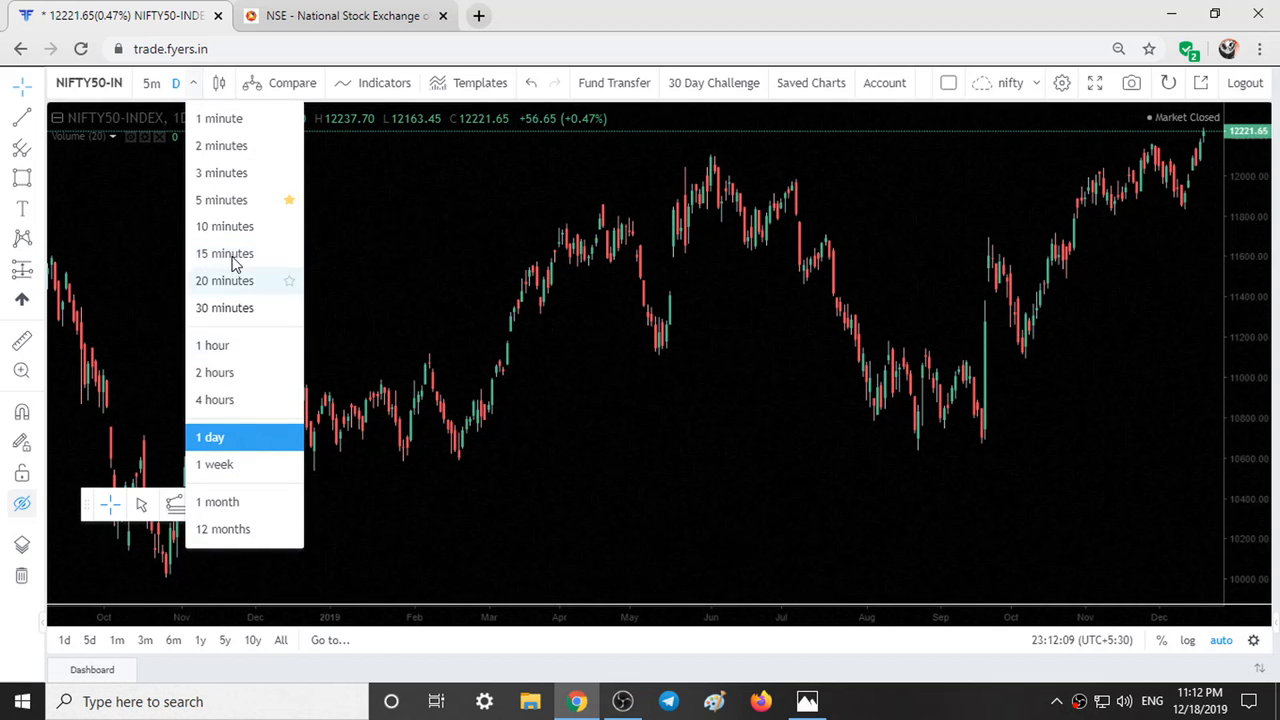
{"action": "left_click", "coordinate": [224, 252]}
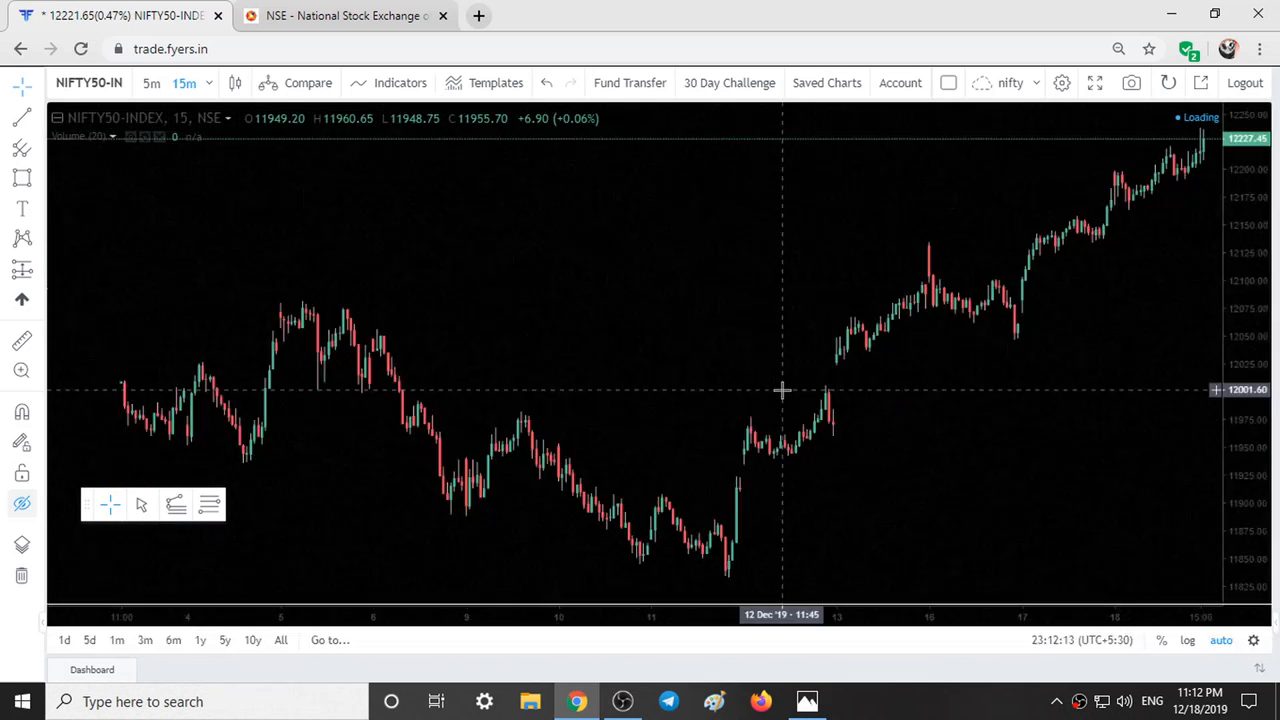
{"action": "mouse_move", "coordinate": [694, 388]}
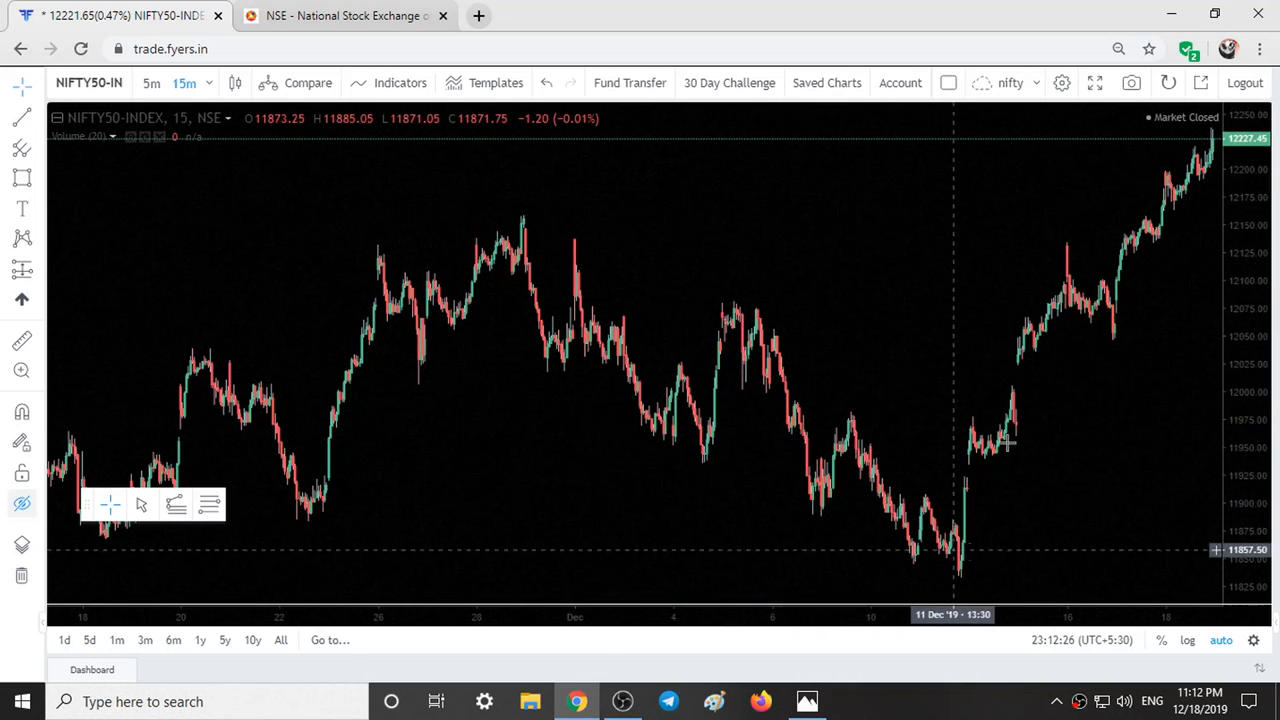
{"action": "mouse_move", "coordinate": [1062, 328]}
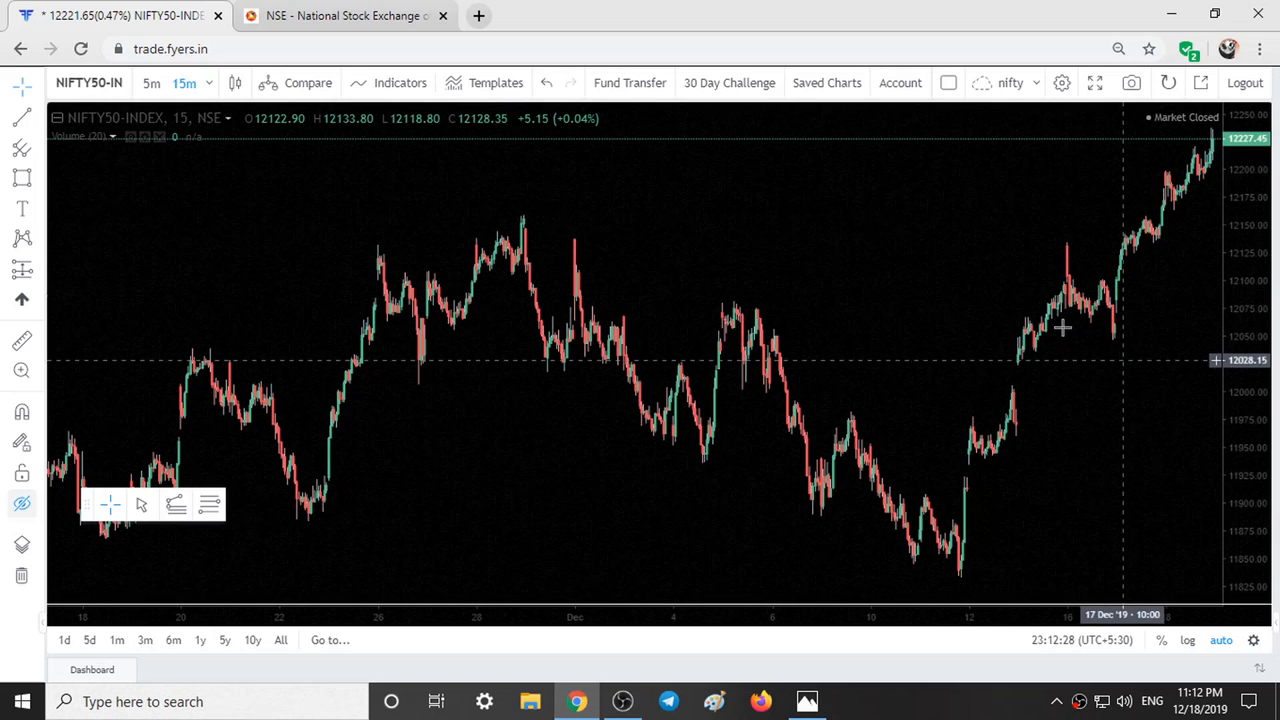
{"action": "mouse_move", "coordinate": [1024, 362]}
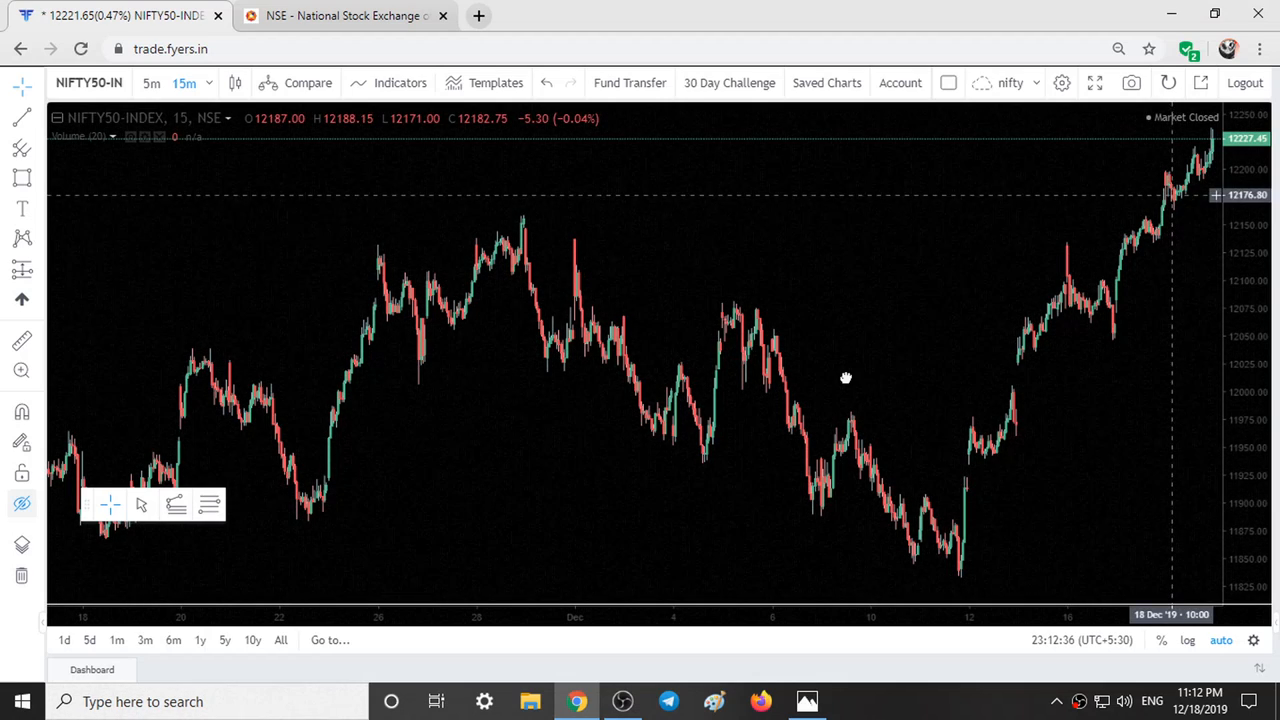
{"action": "left_click_drag", "start_coordinate": [844, 378], "coordinate": [860, 276]}
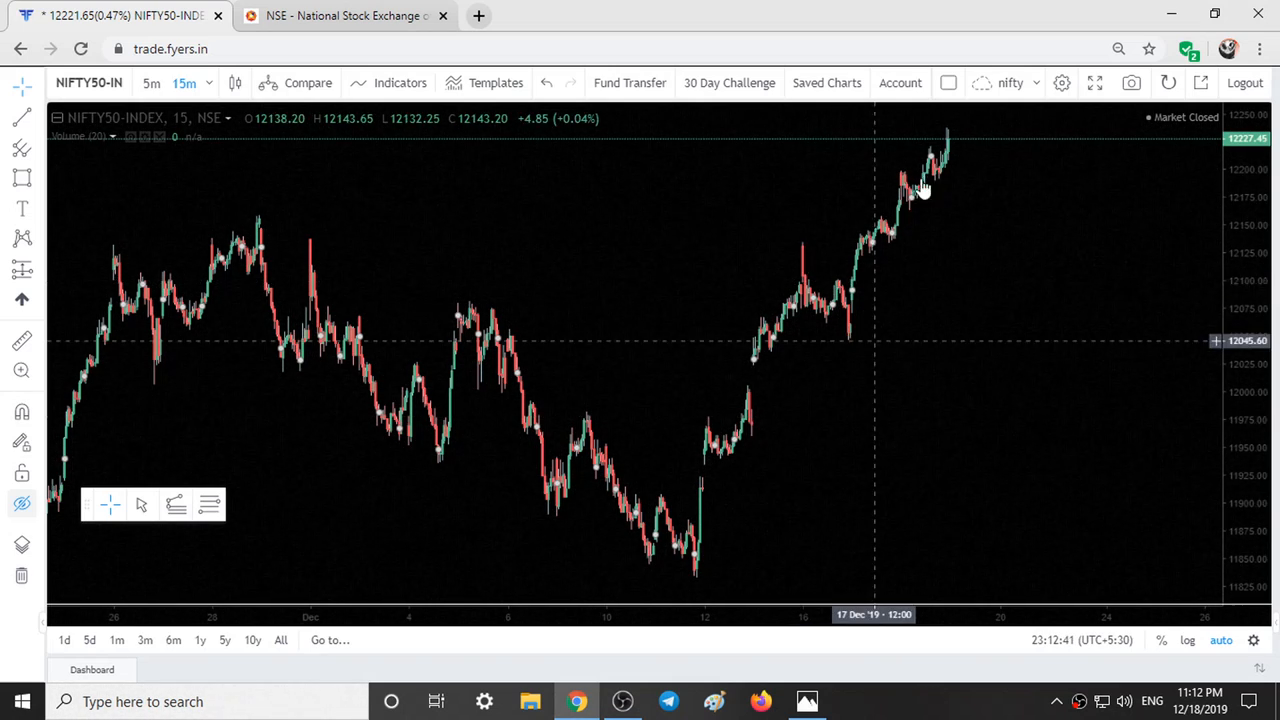
{"action": "left_click", "coordinate": [344, 16]}
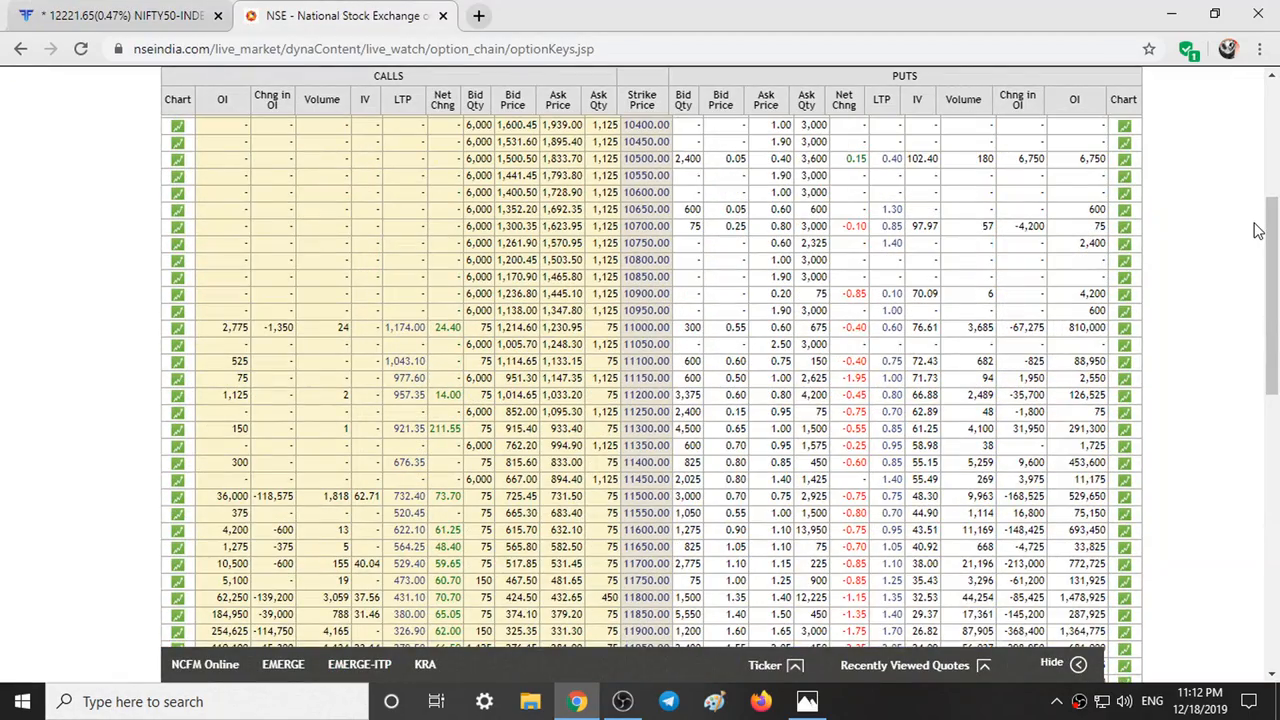
{"action": "scroll", "scroll_direction": "up", "scroll_amount": 3}
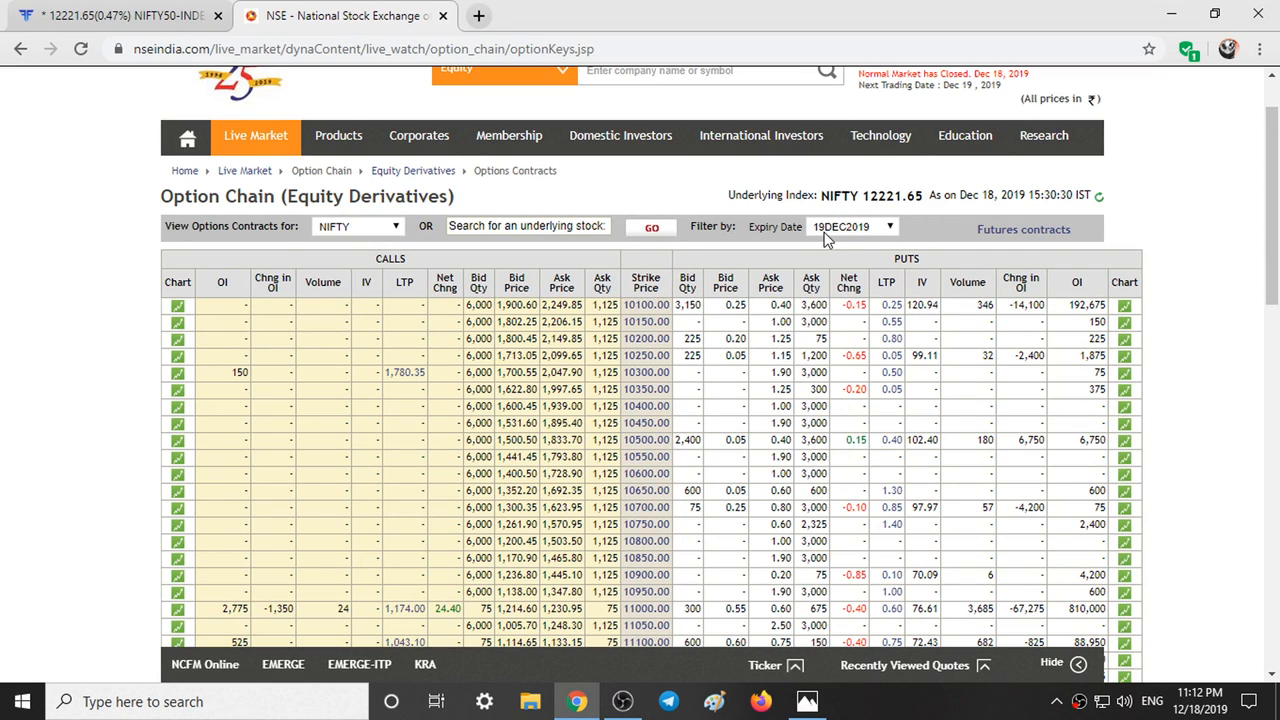
{"action": "scroll", "scroll_direction": "down", "scroll_amount": 3}
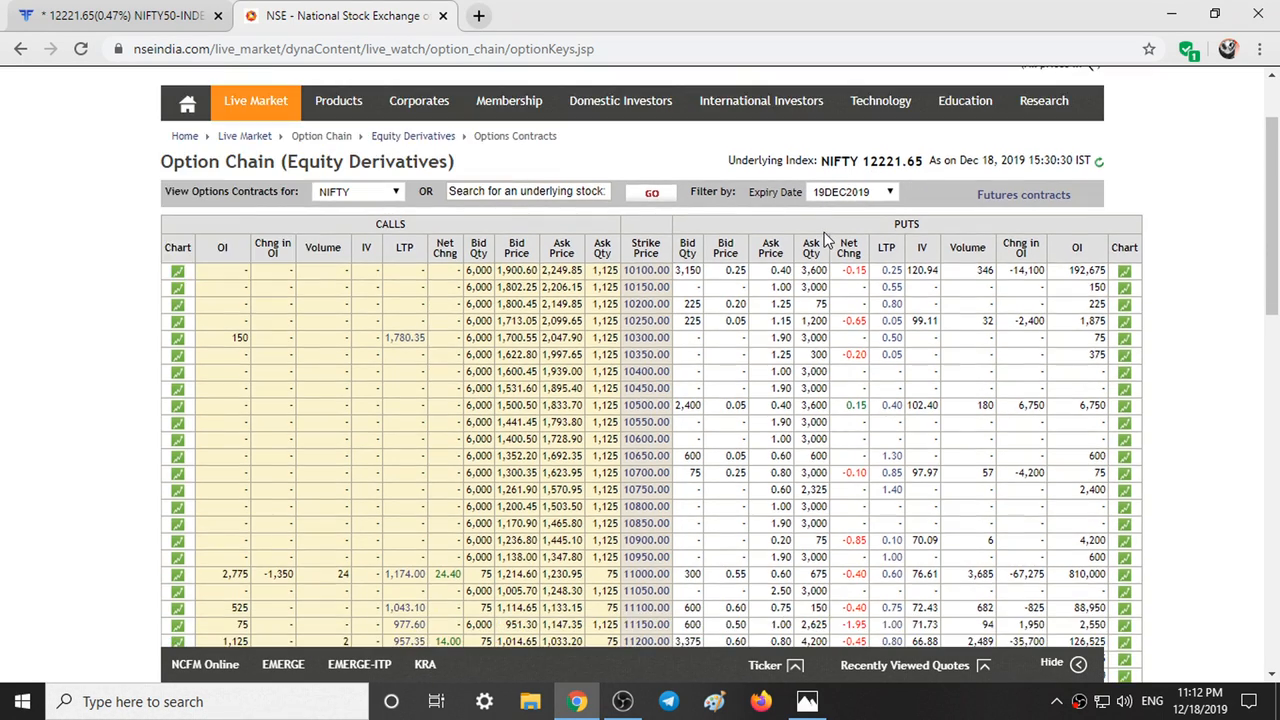
{"action": "scroll", "scroll_direction": "down", "scroll_amount": 3}
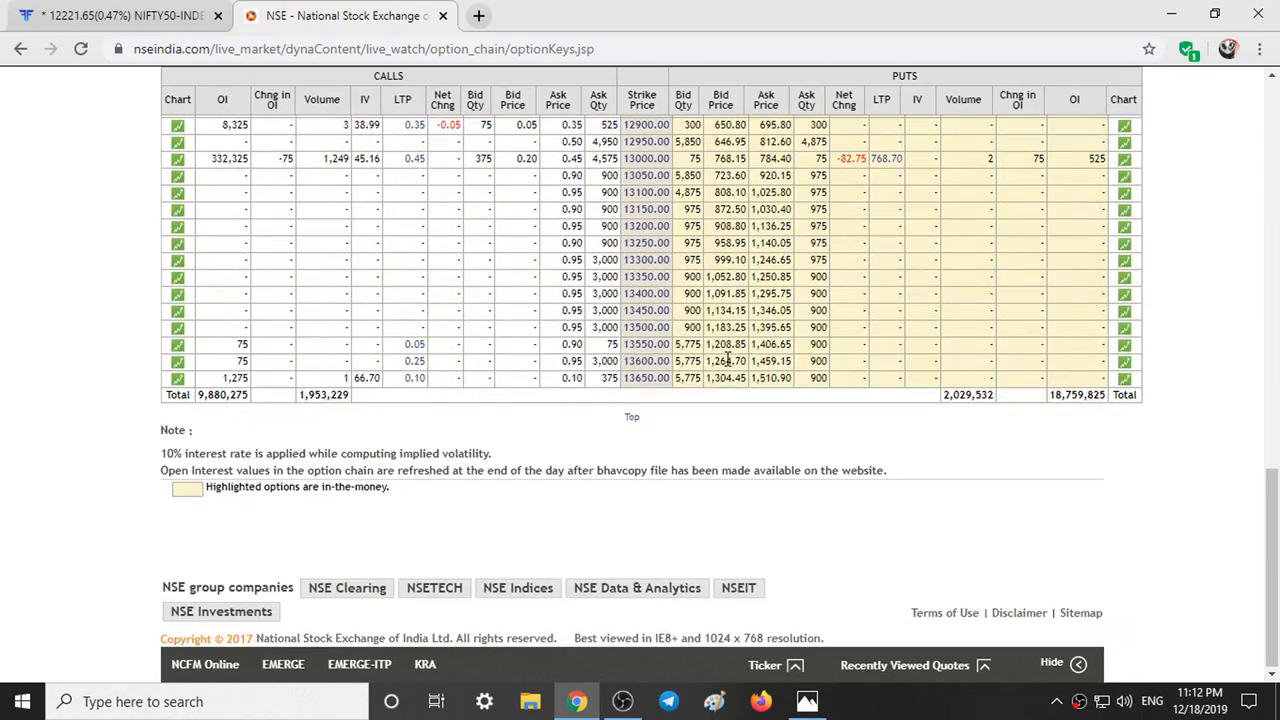
{"action": "mouse_move", "coordinate": [220, 412]}
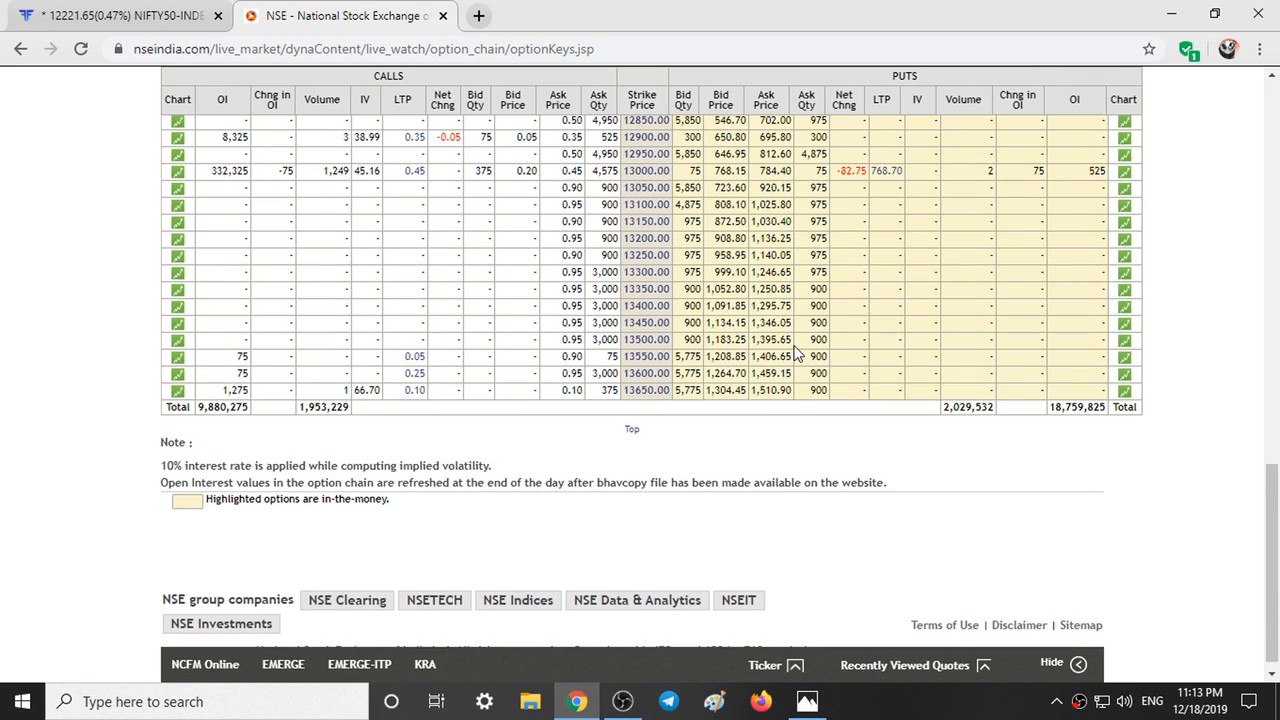
{"action": "scroll", "scroll_direction": "down", "scroll_amount": 3}
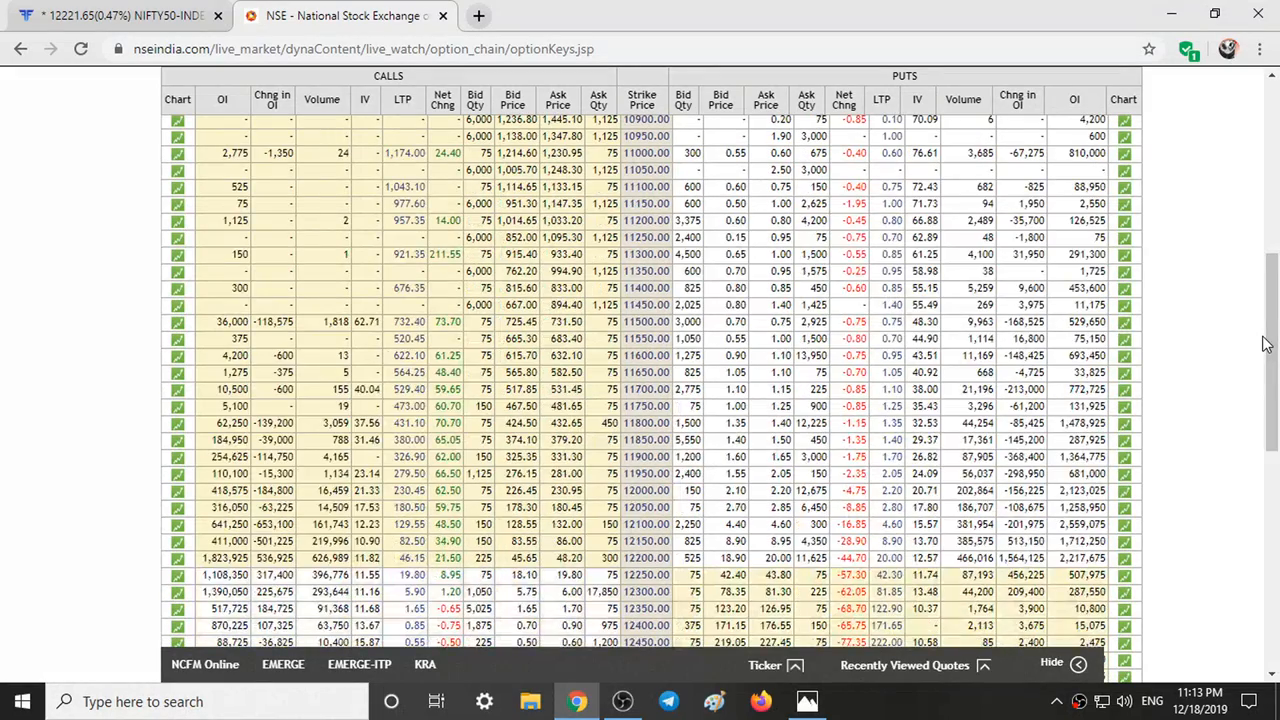
{"action": "scroll", "scroll_direction": "down", "scroll_amount": 3}
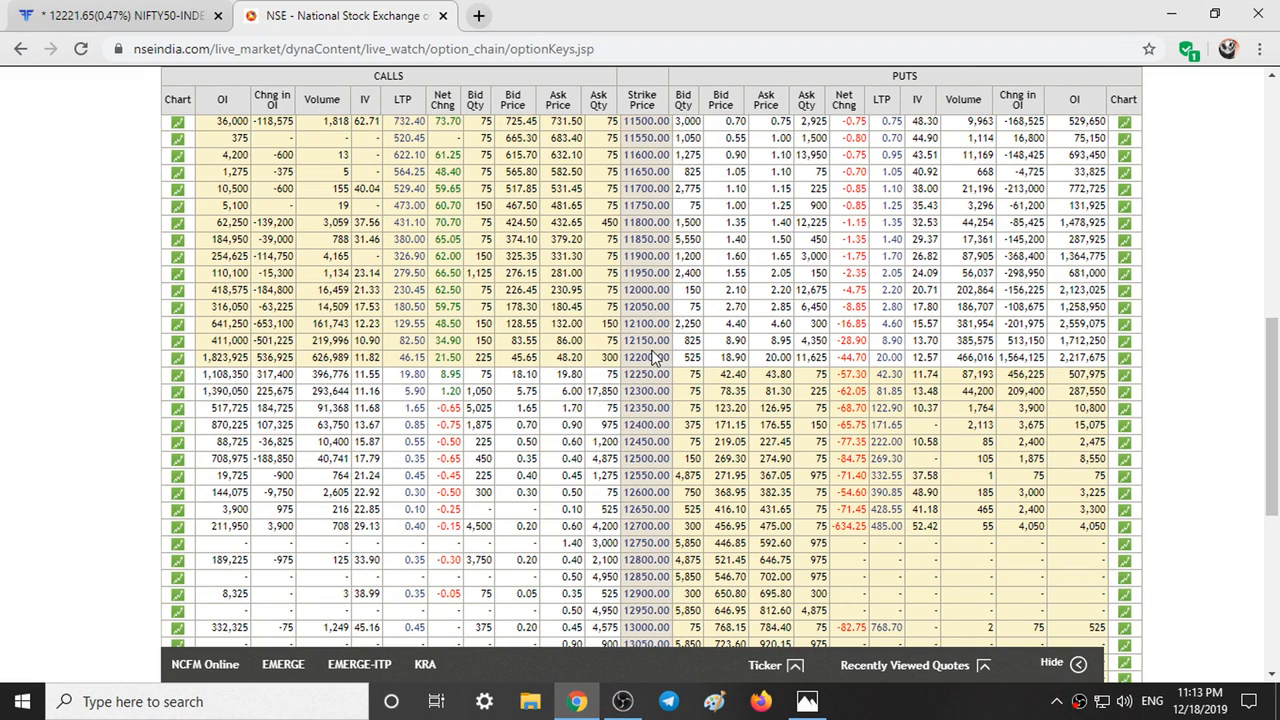
{"action": "mouse_move", "coordinate": [628, 418]}
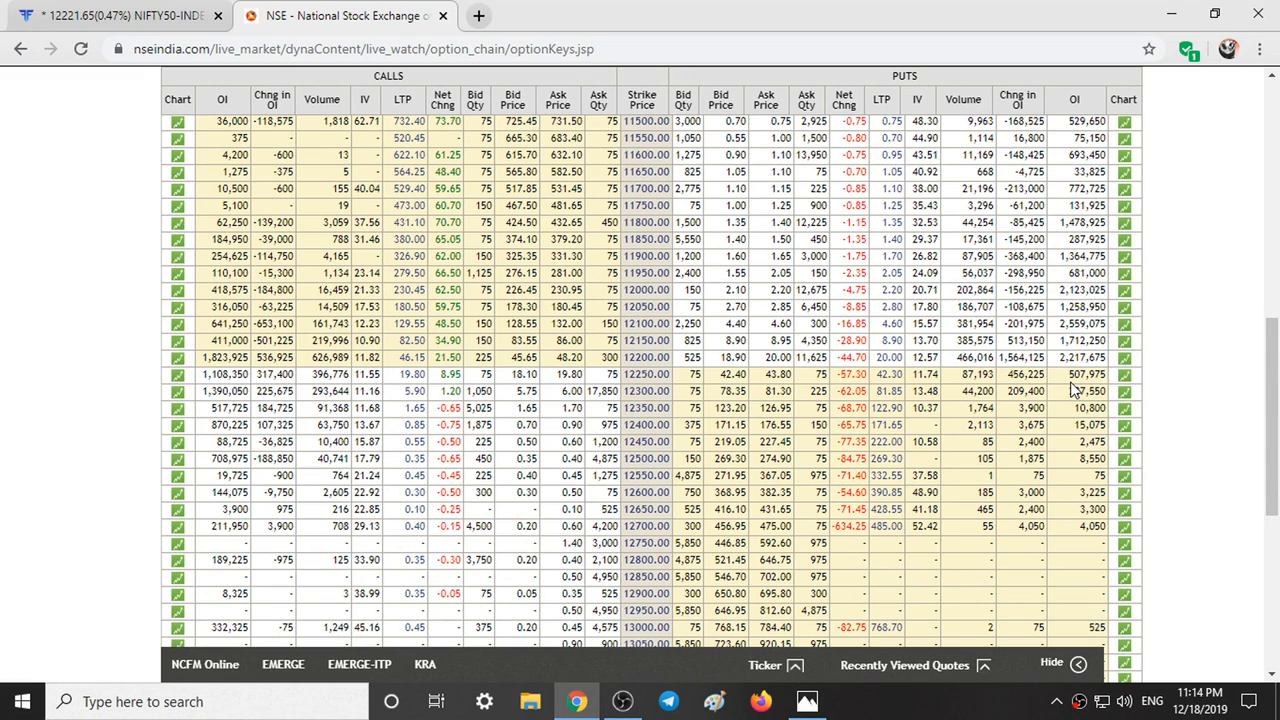
{"action": "mouse_move", "coordinate": [644, 384]}
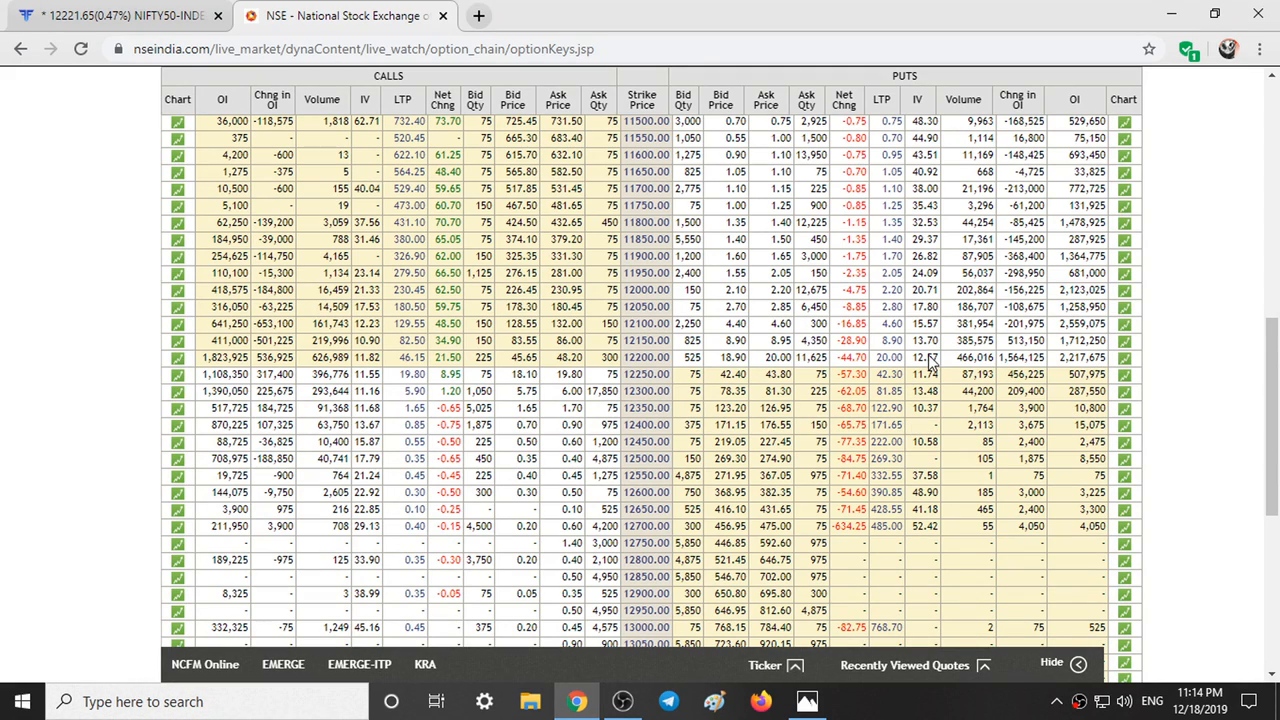
{"action": "mouse_move", "coordinate": [604, 408]}
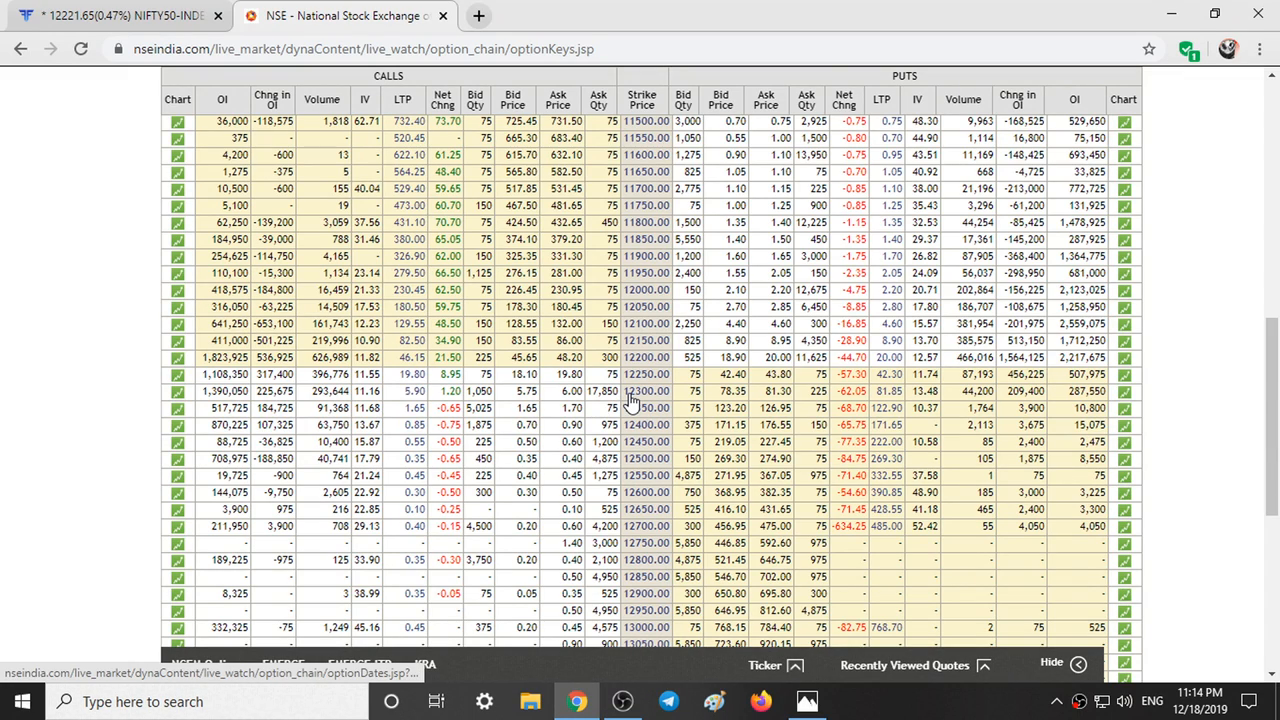
{"action": "mouse_move", "coordinate": [648, 390]}
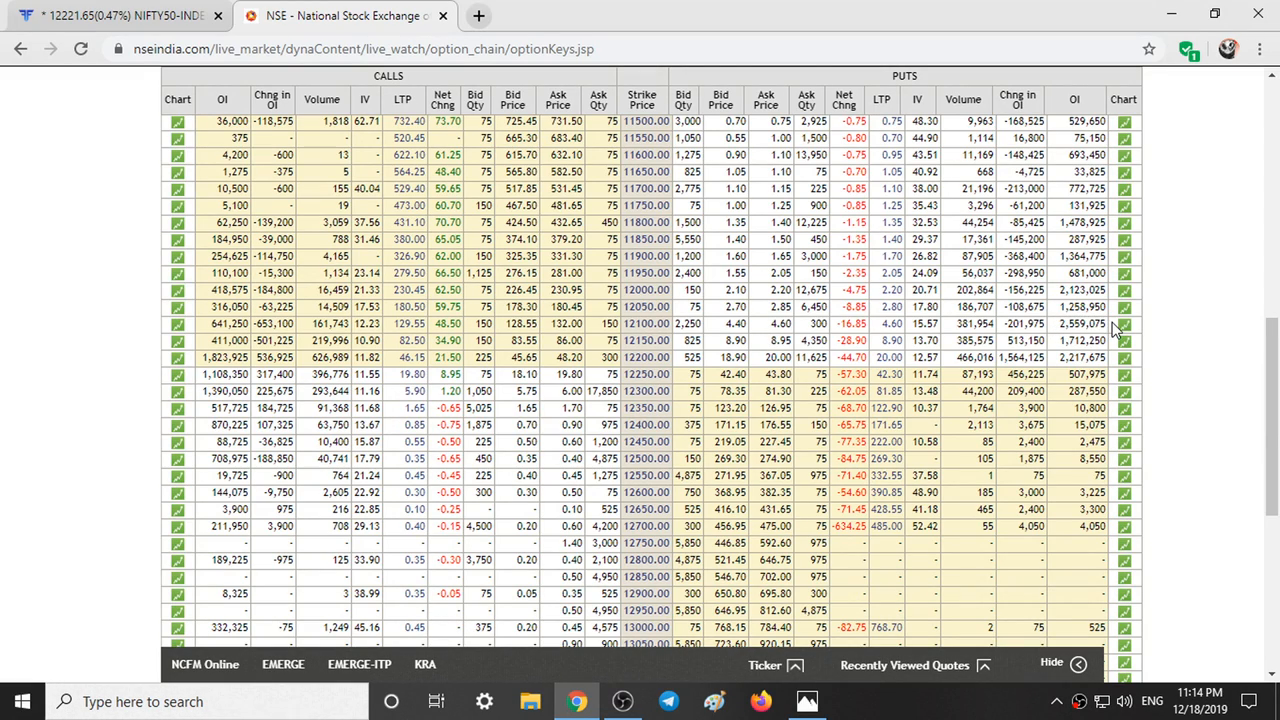
{"action": "double_click", "coordinate": [1020, 324]}
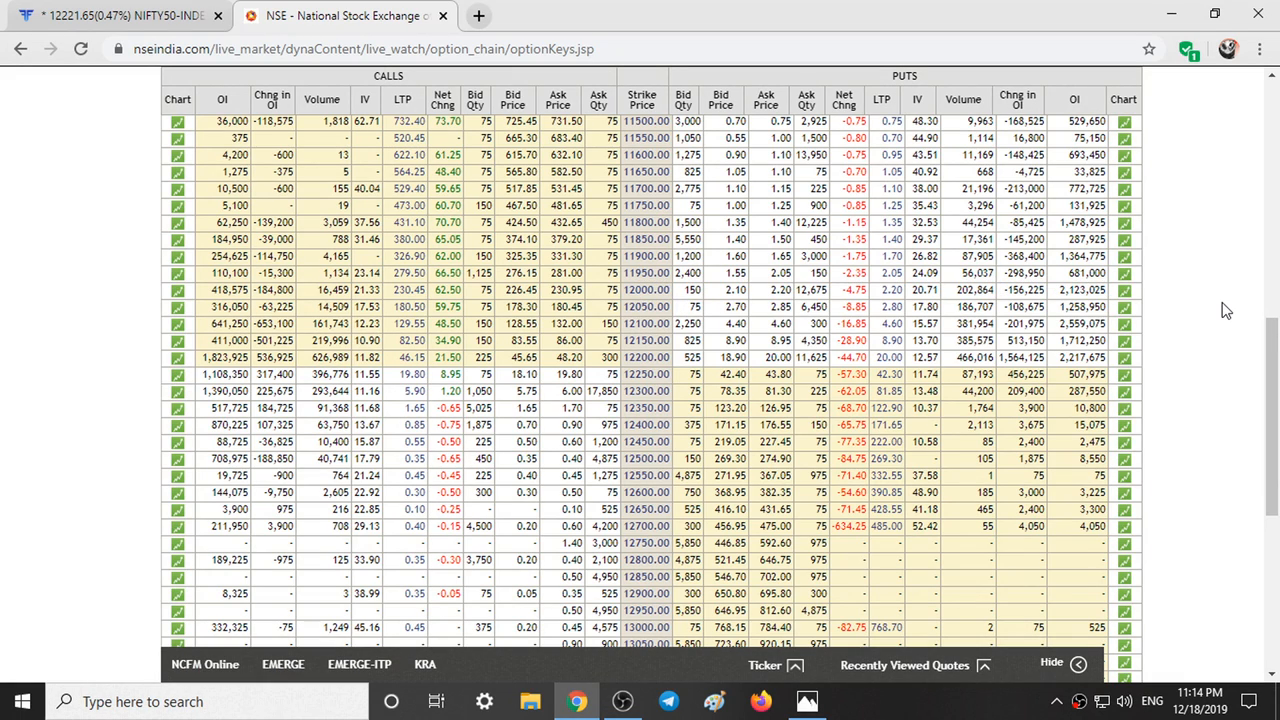
{"action": "scroll", "scroll_direction": "down", "scroll_amount": 3}
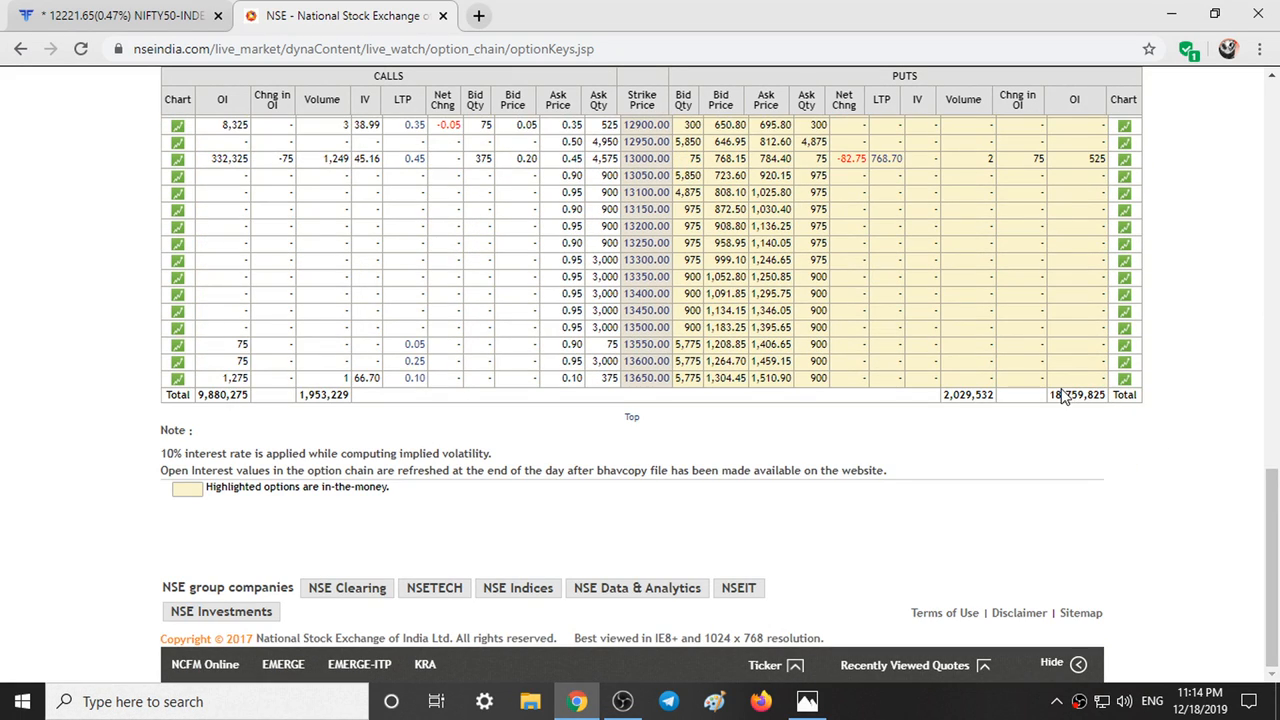
{"action": "mouse_move", "coordinate": [1044, 404]}
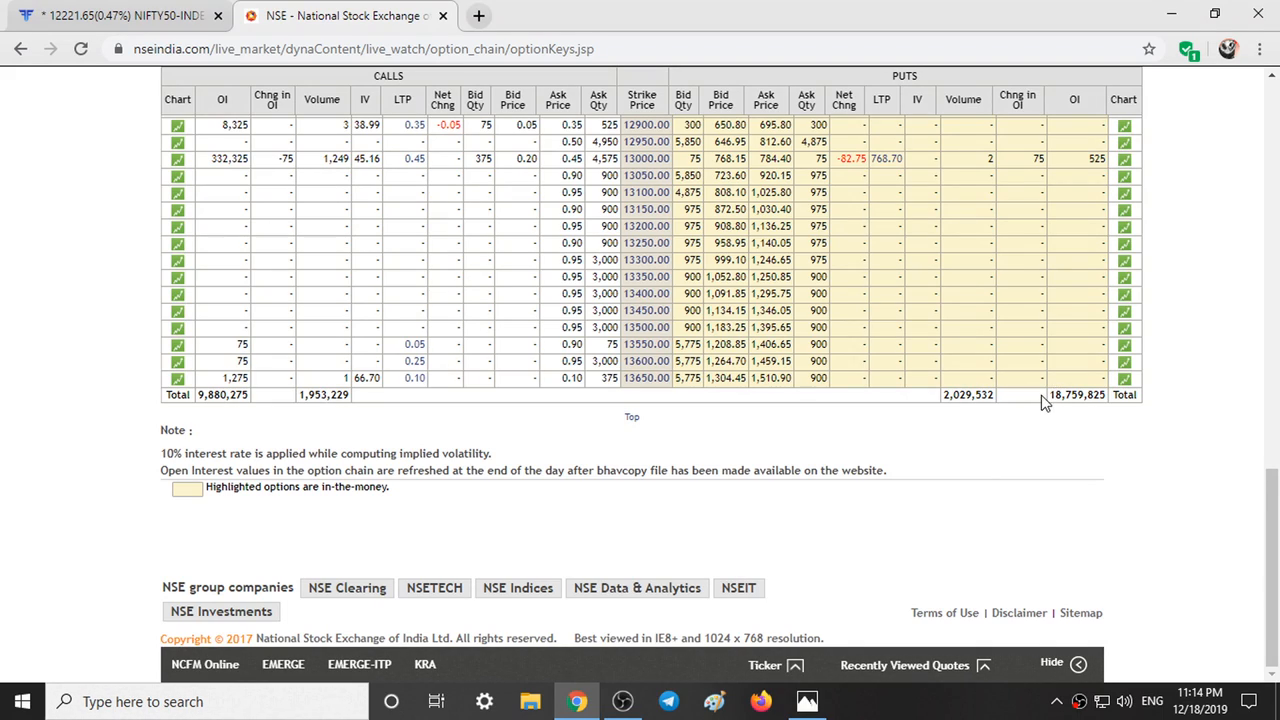
{"action": "double_click", "coordinate": [1070, 394]}
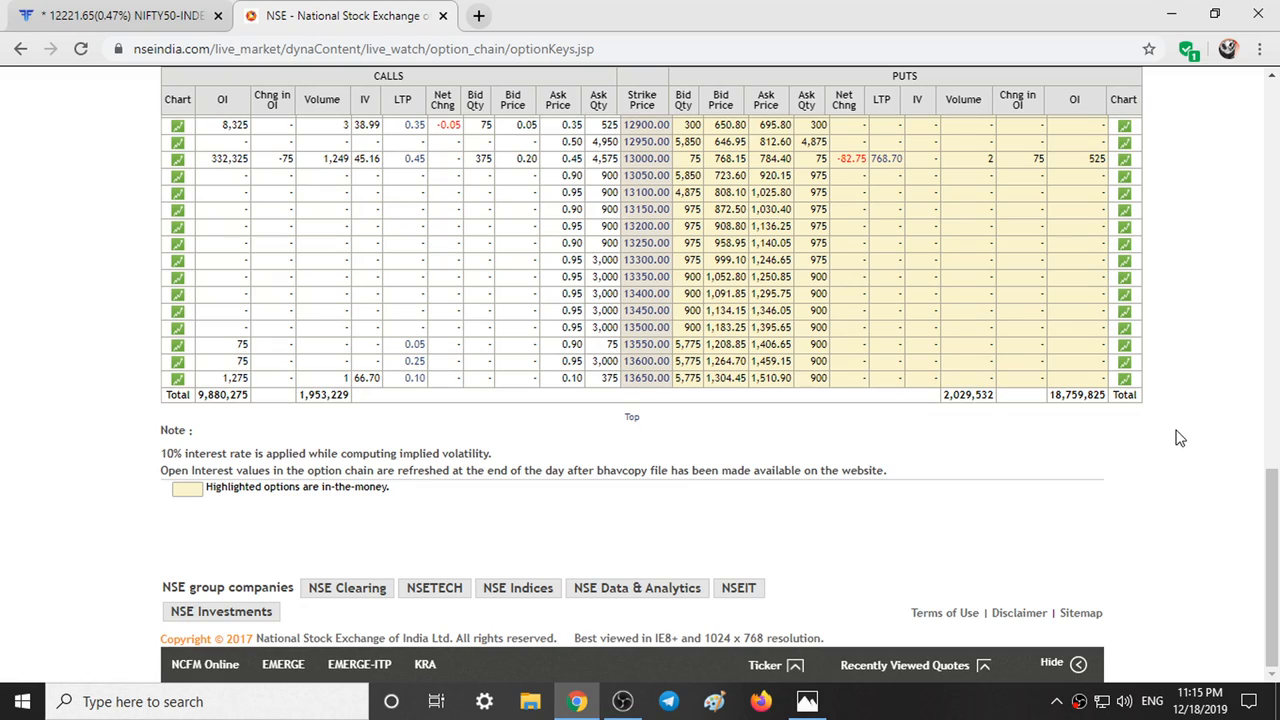
{"action": "mouse_move", "coordinate": [54, 298]}
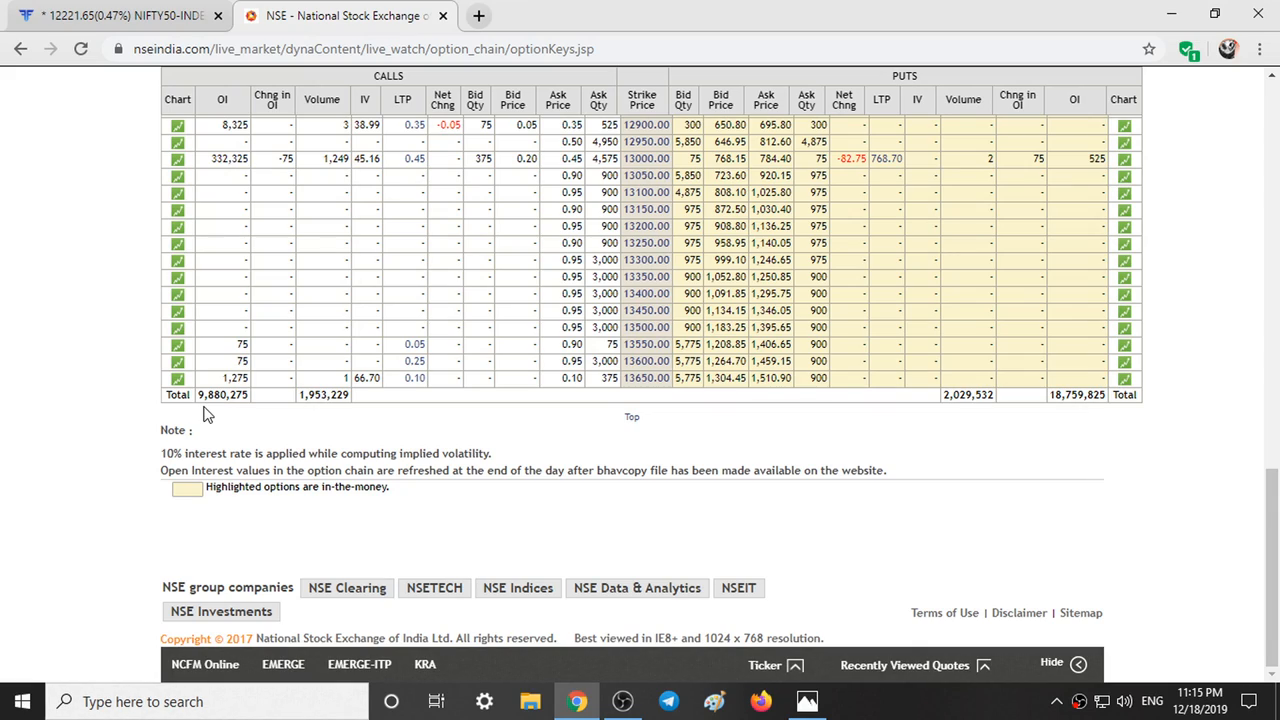
{"action": "mouse_move", "coordinate": [324, 420]}
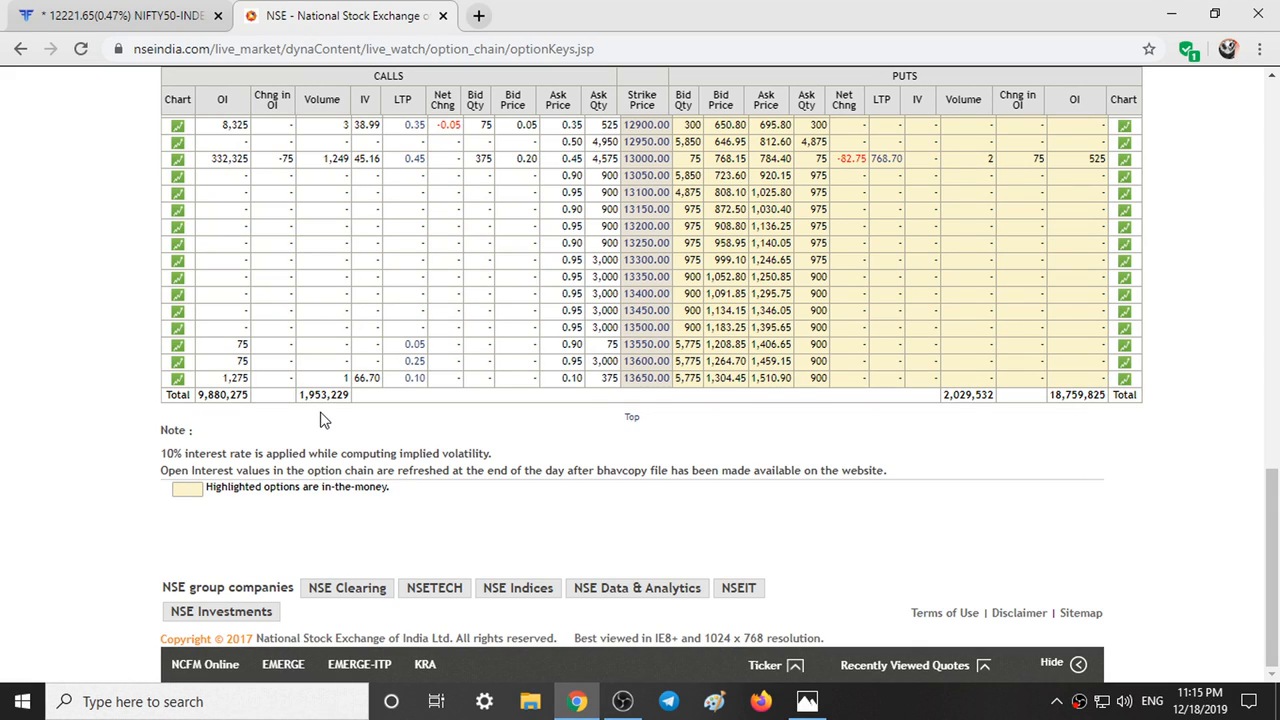
Step: Return to the Fyers tab with the NIFTY 50 15-minute chart and its drawn zones
{"action": "left_click", "coordinate": [120, 16]}
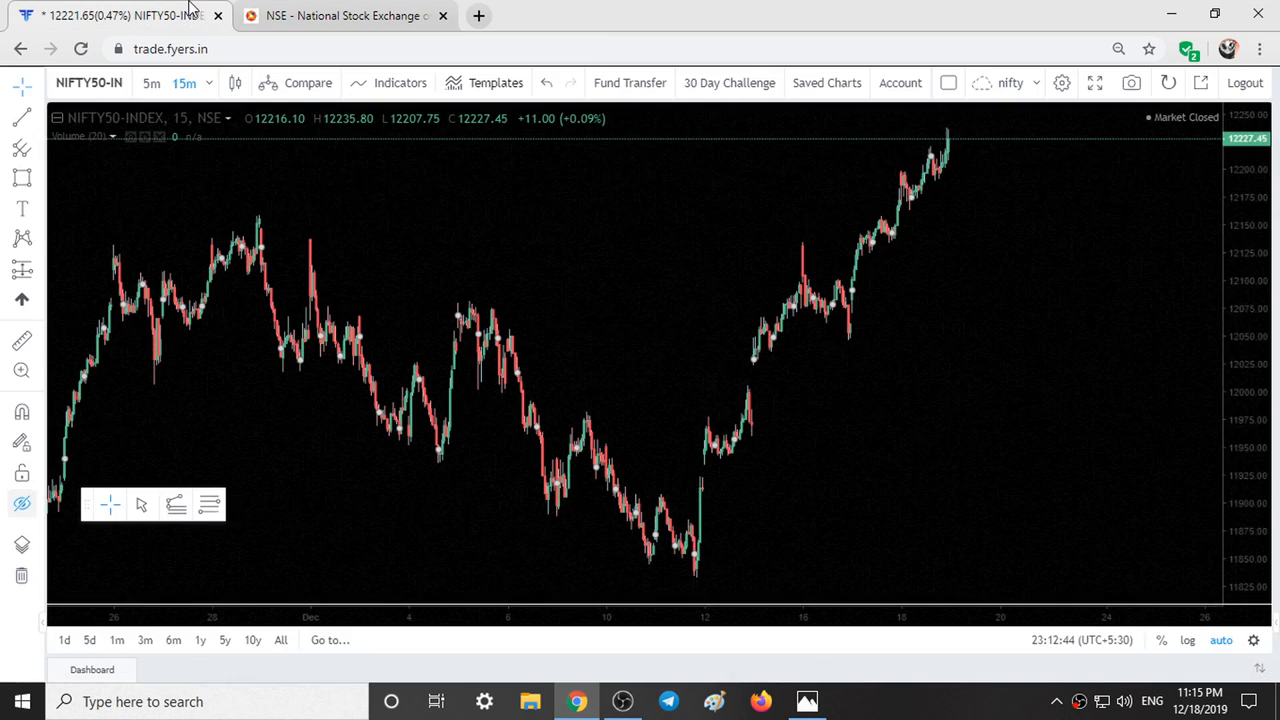
{"action": "mouse_move", "coordinate": [628, 456]}
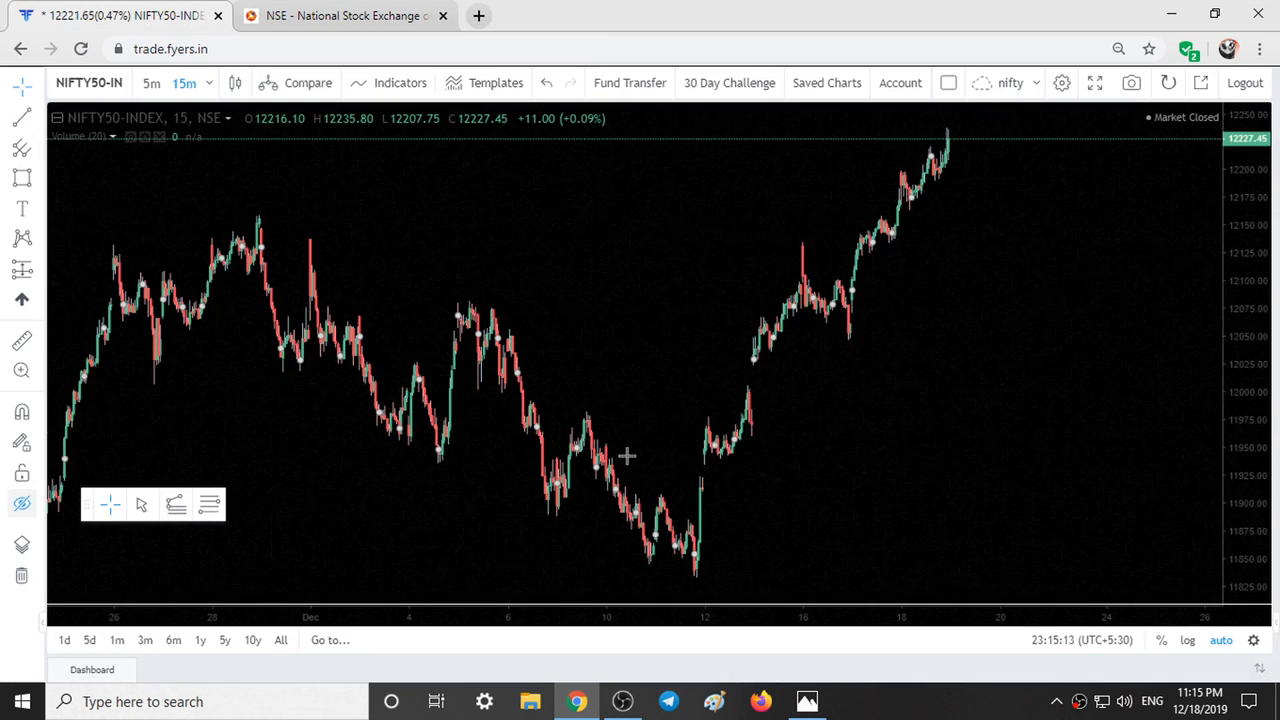
{"action": "mouse_move", "coordinate": [22, 504]}
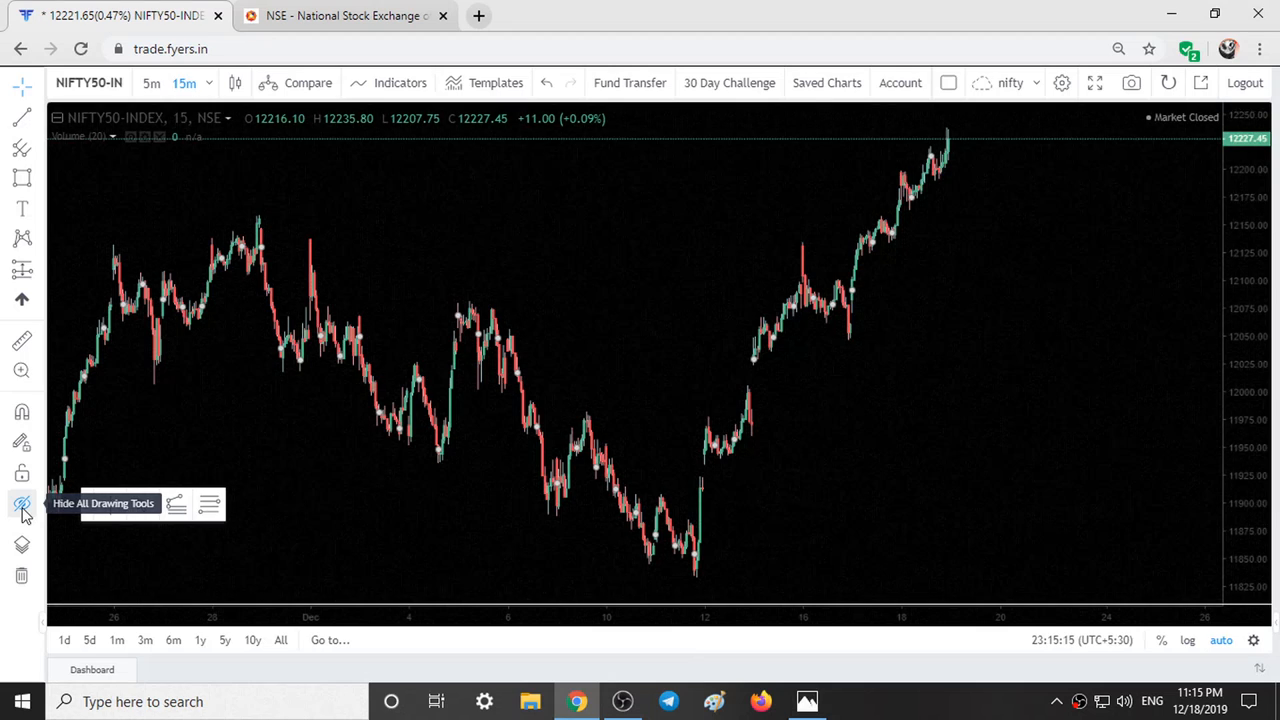
{"action": "mouse_move", "coordinate": [1020, 320]}
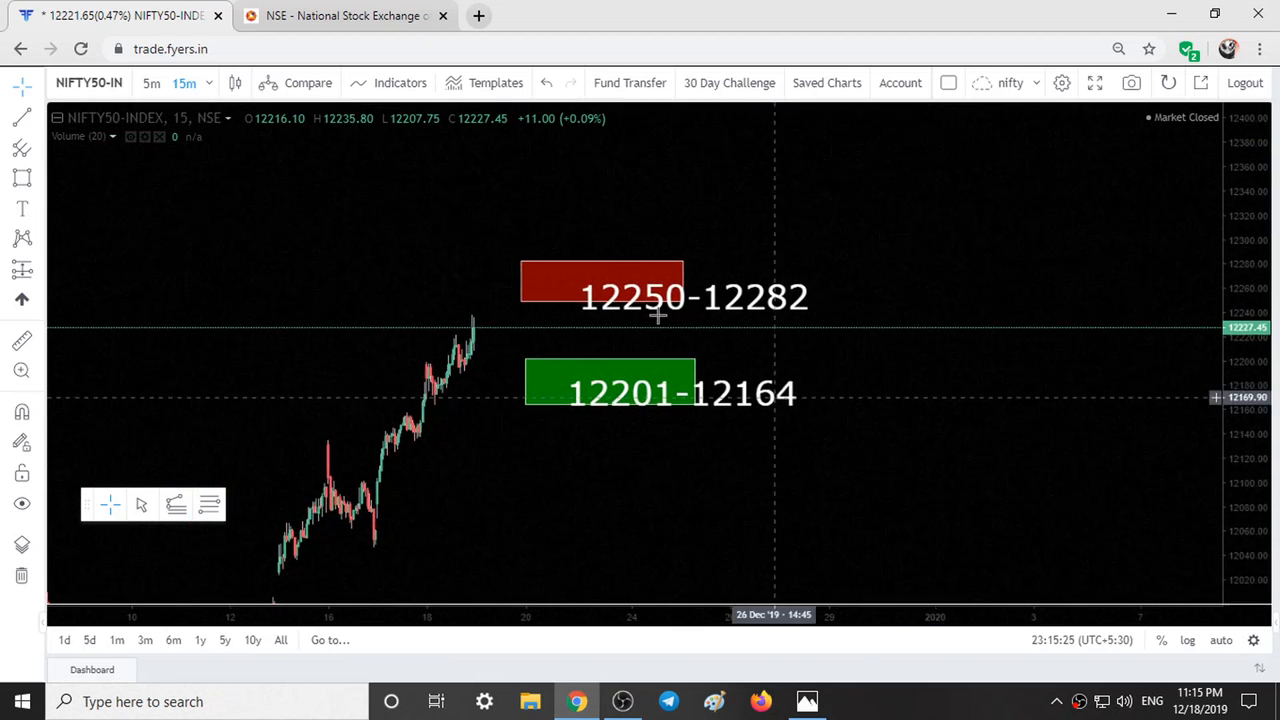
{"action": "mouse_move", "coordinate": [800, 308]}
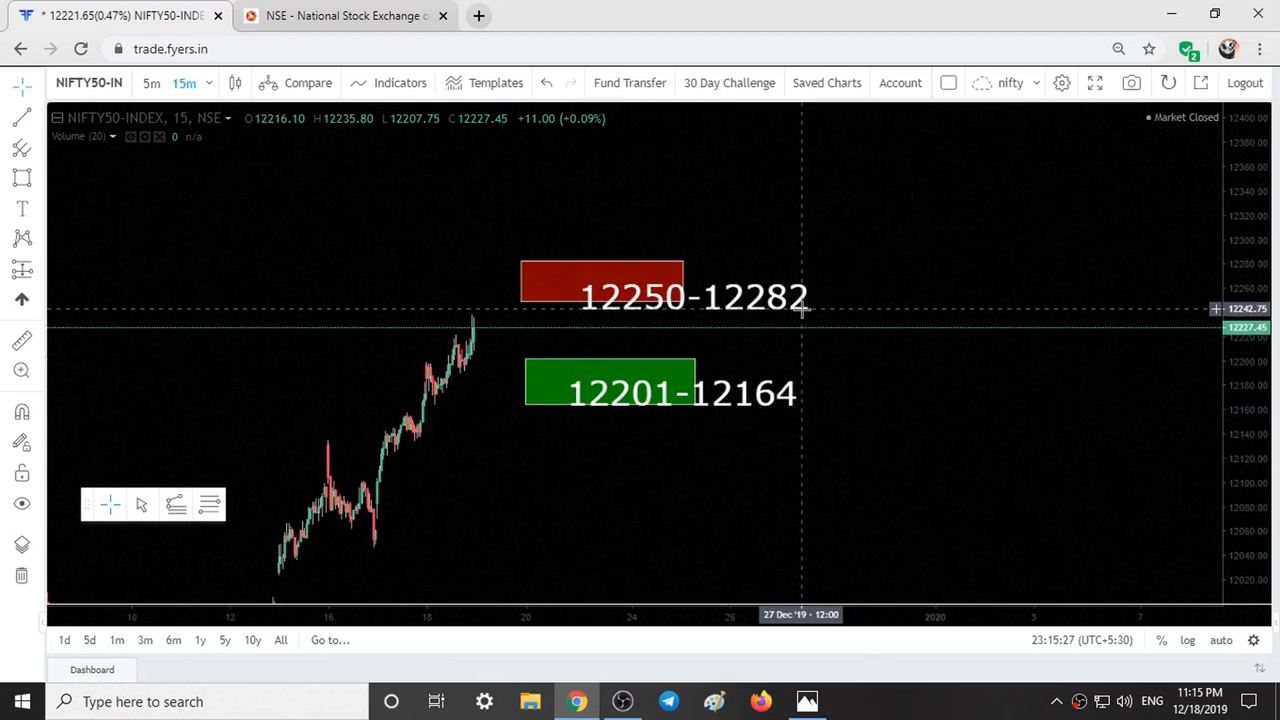
{"action": "mouse_move", "coordinate": [604, 458]}
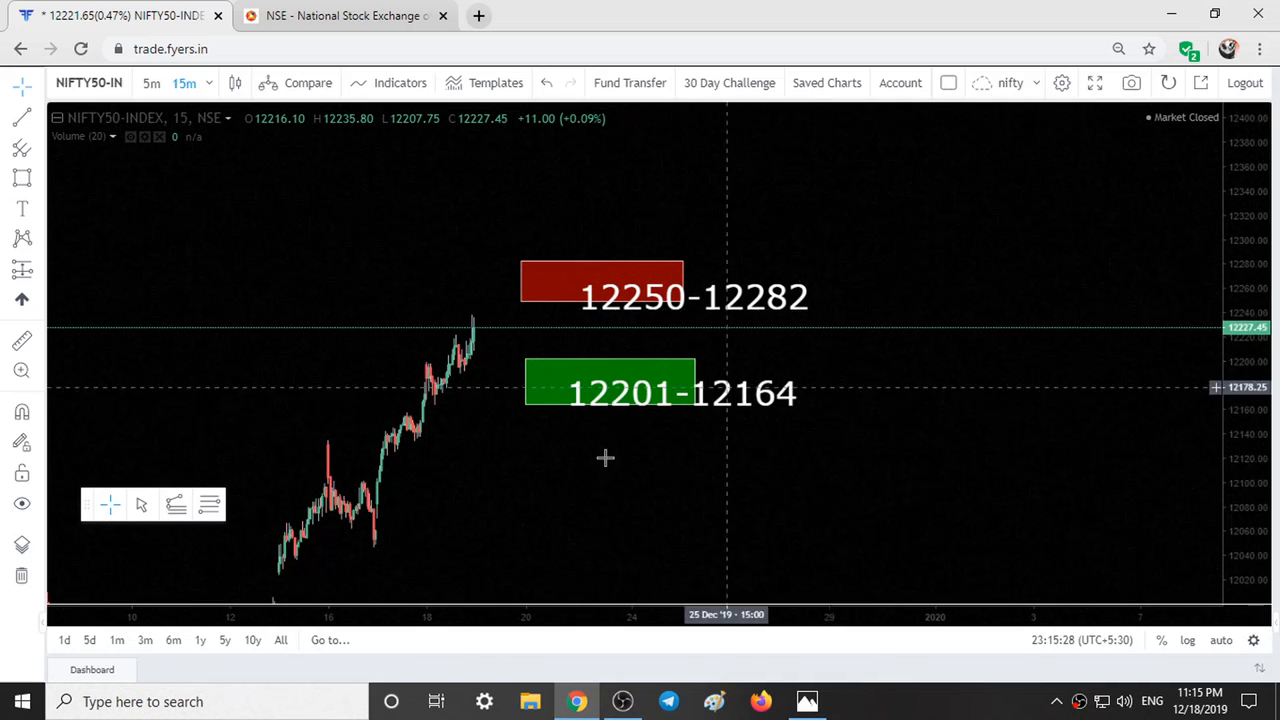
{"action": "mouse_move", "coordinate": [748, 436]}
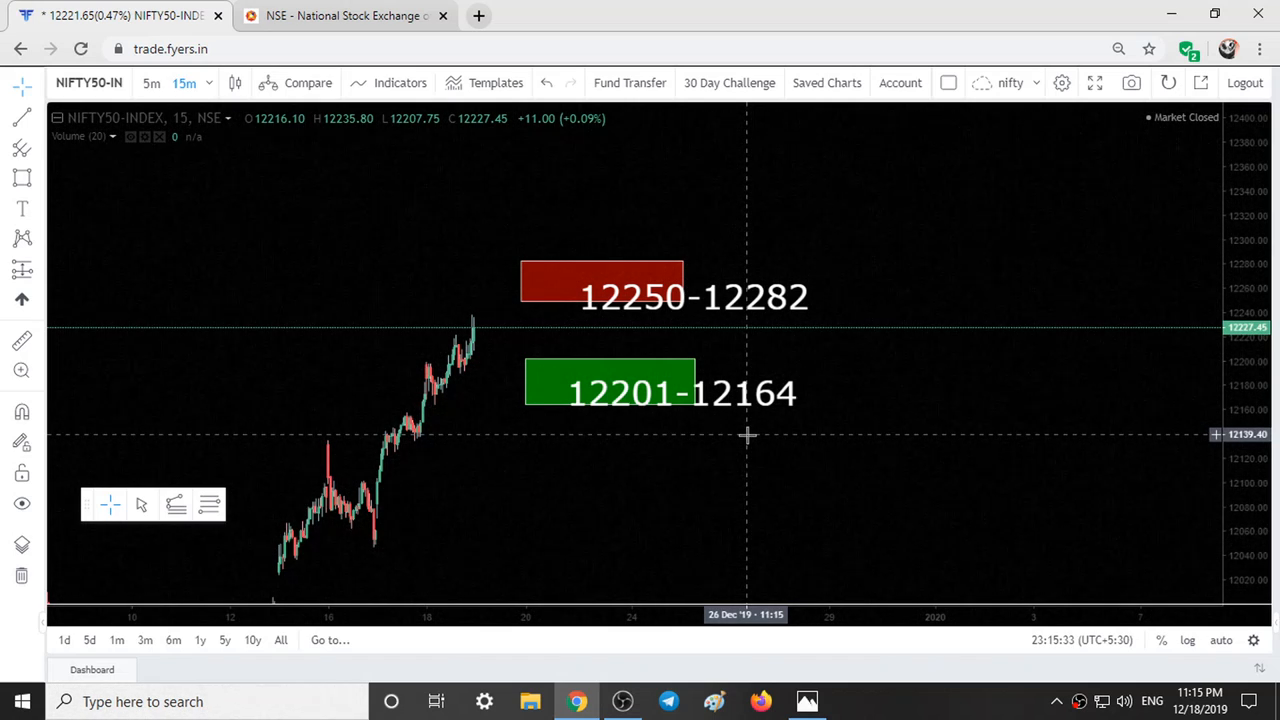
{"action": "mouse_move", "coordinate": [698, 576]}
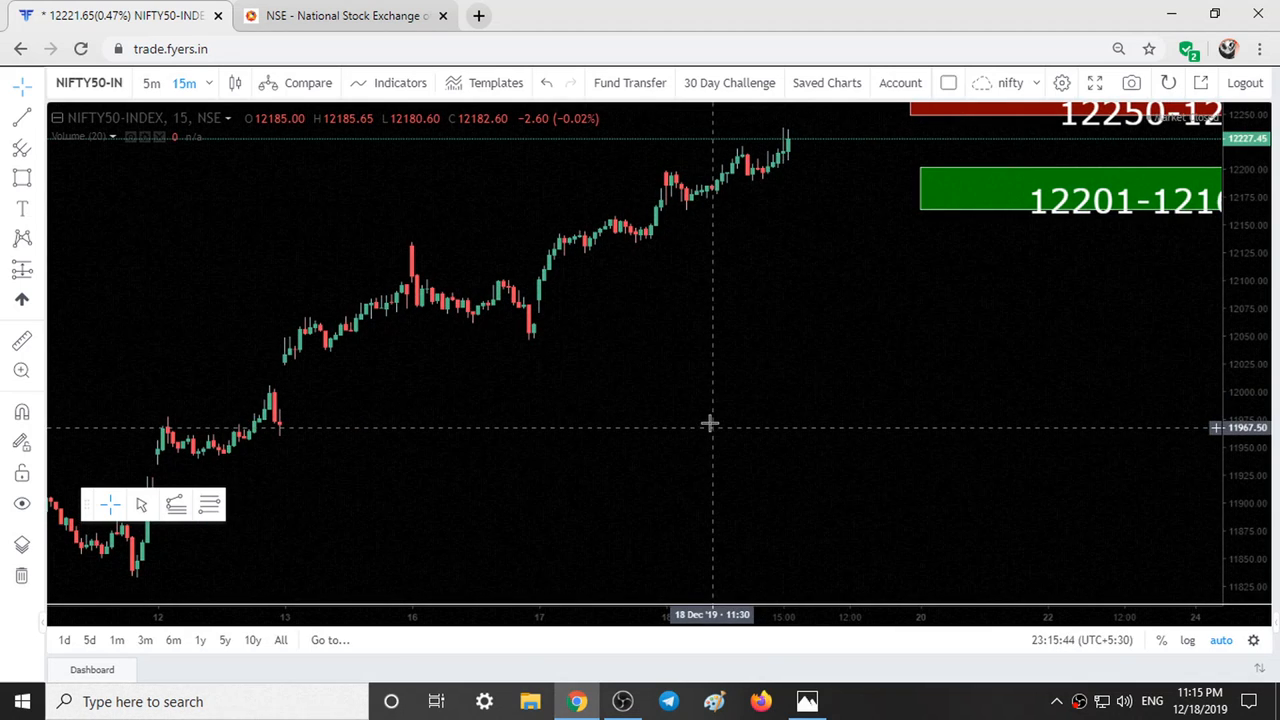
{"action": "mouse_move", "coordinate": [770, 244]}
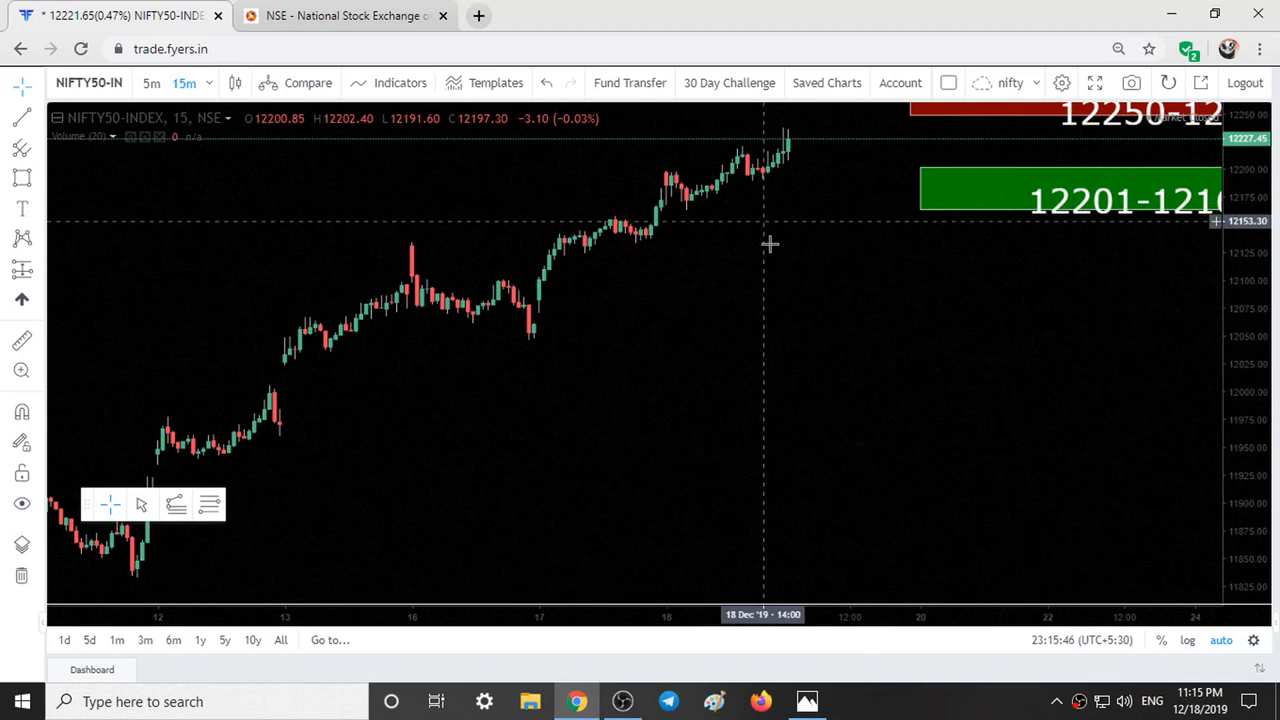
{"action": "mouse_move", "coordinate": [864, 452]}
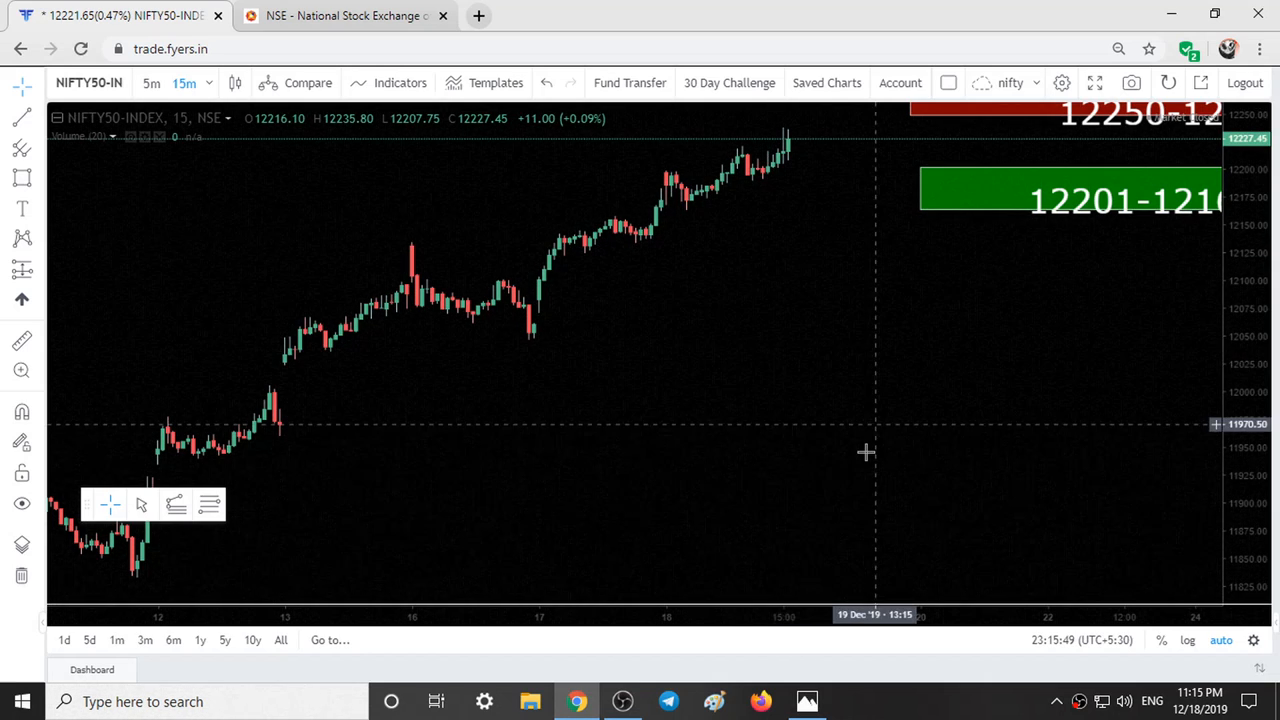